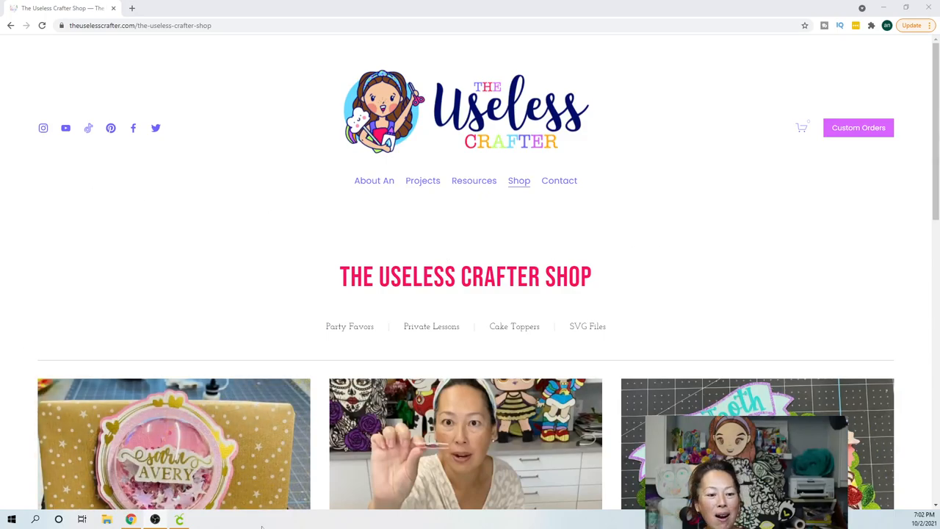
- Launch Cricut Design Space and start a new blank project canvas
click(179, 520)
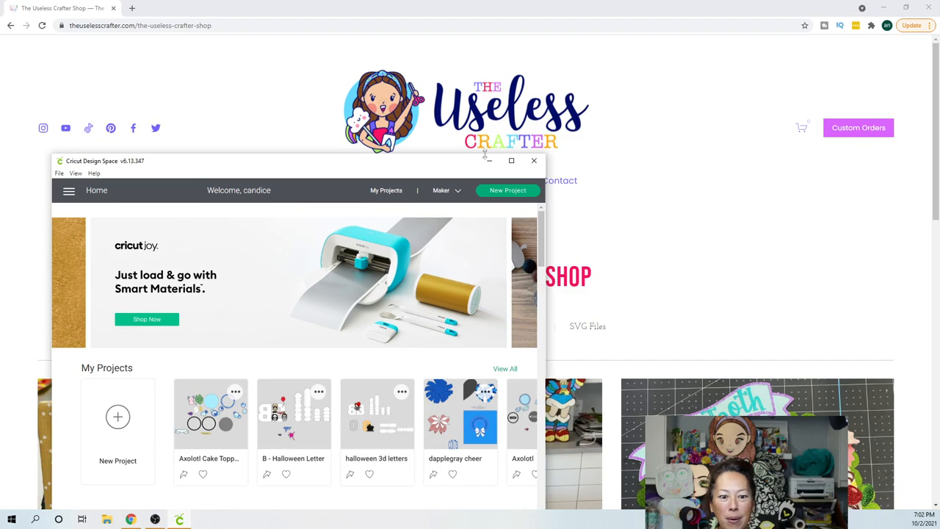
click(512, 160)
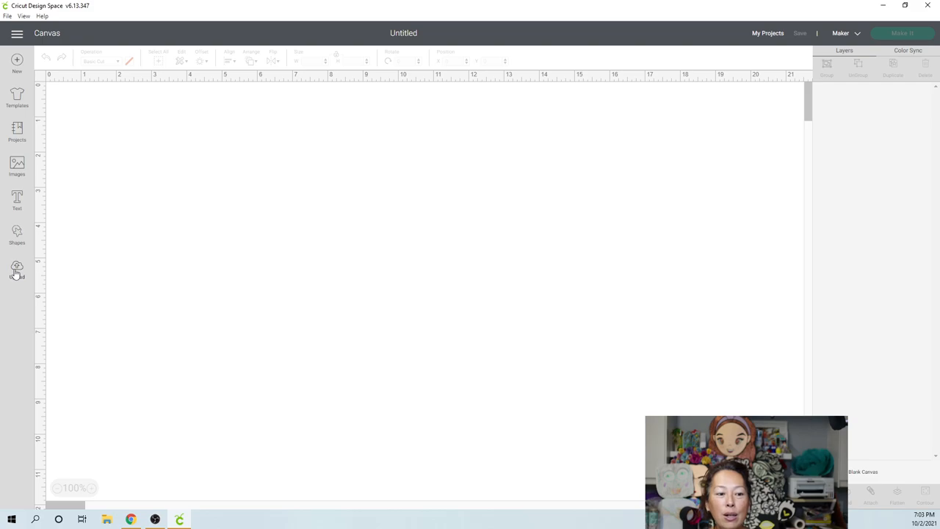
- Bring up the upload library of previously uploaded images
click(17, 271)
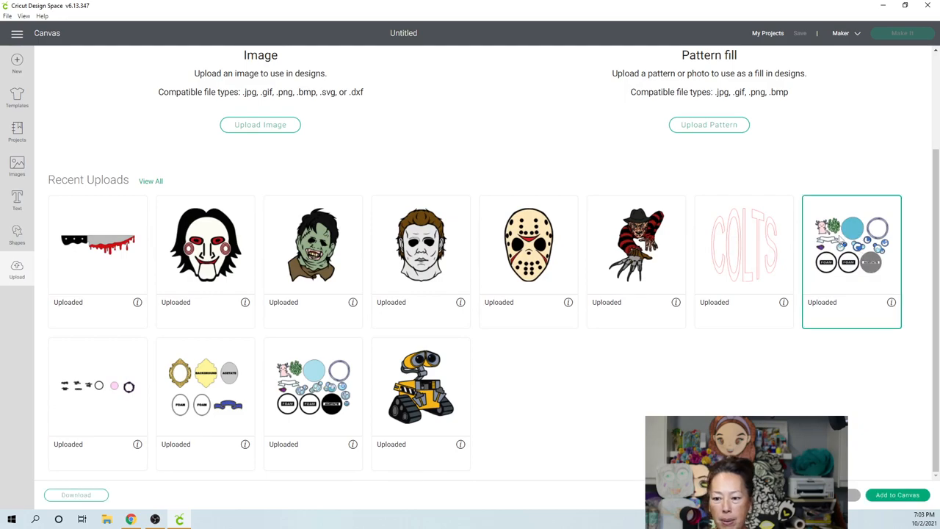
mouse_move(480, 312)
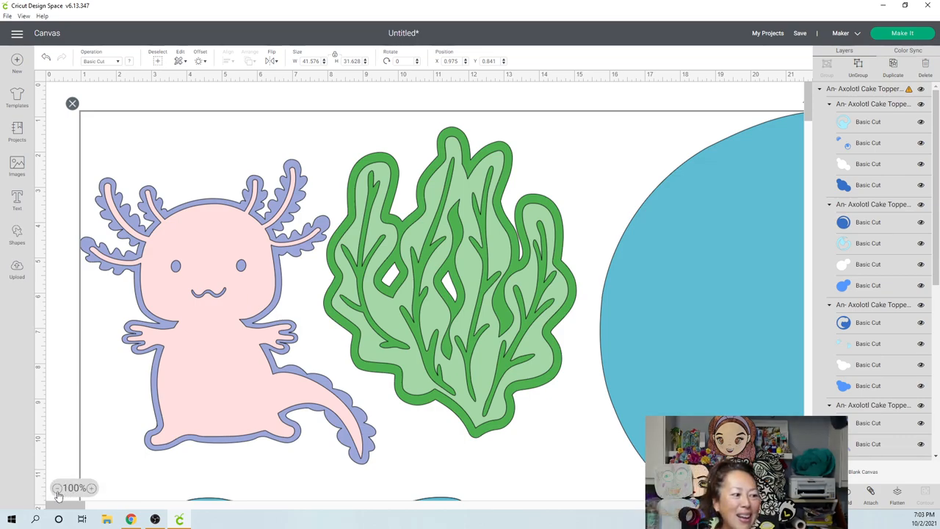
- Zoom the canvas out to 25% so every topper piece is visible
click(57, 487)
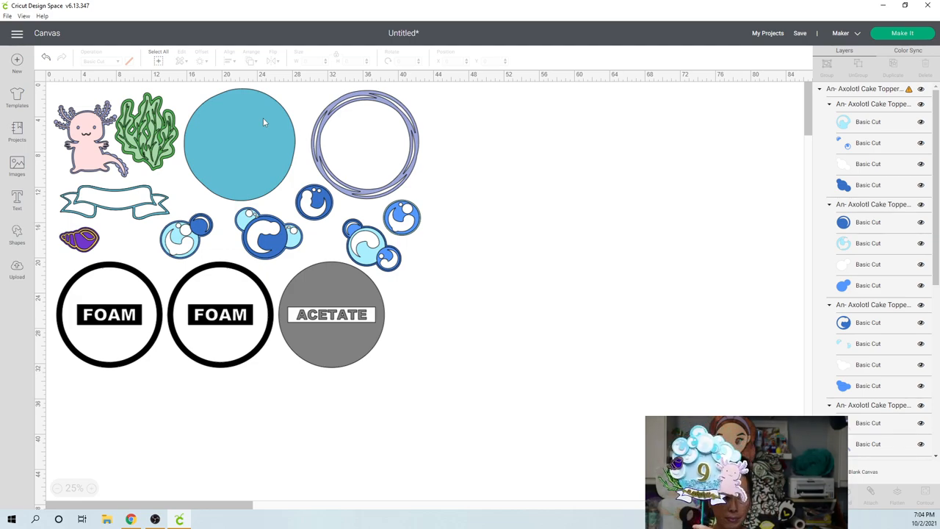
mouse_move(423, 194)
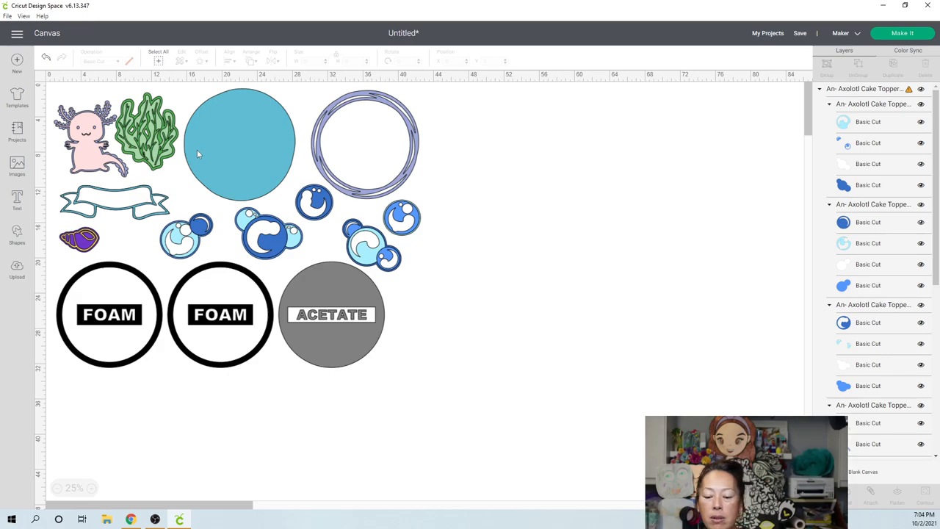
mouse_move(132, 360)
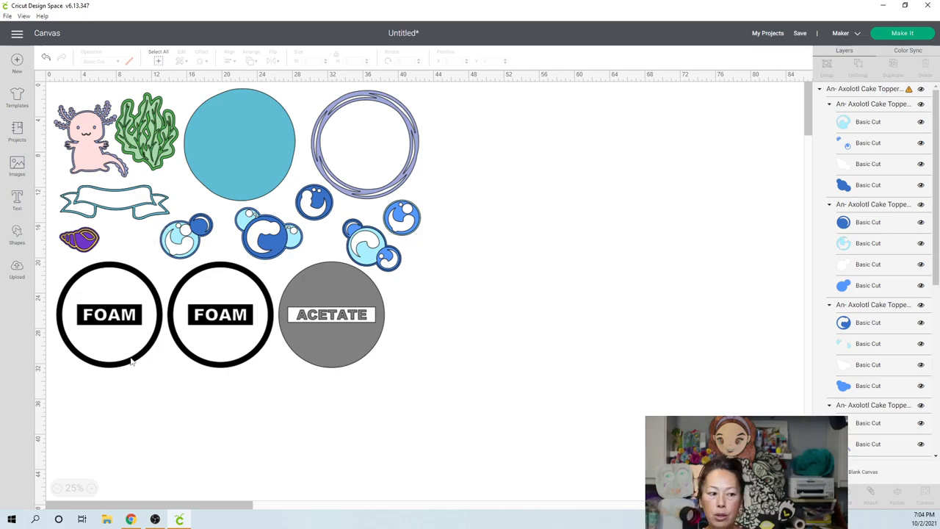
mouse_move(343, 330)
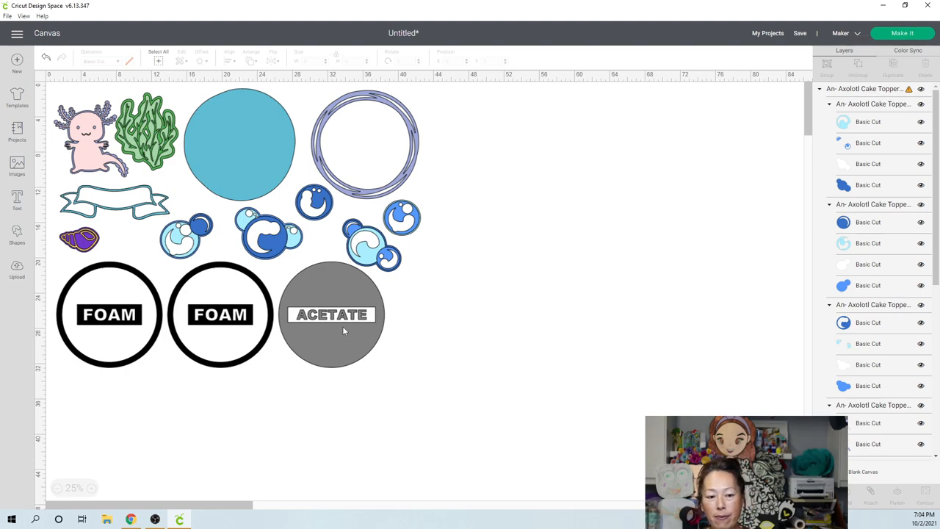
mouse_move(209, 294)
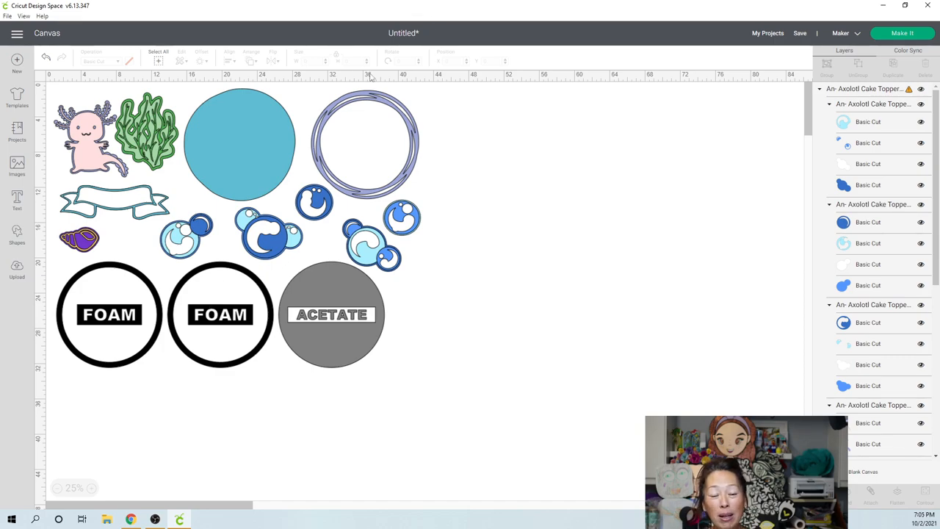
mouse_move(364, 114)
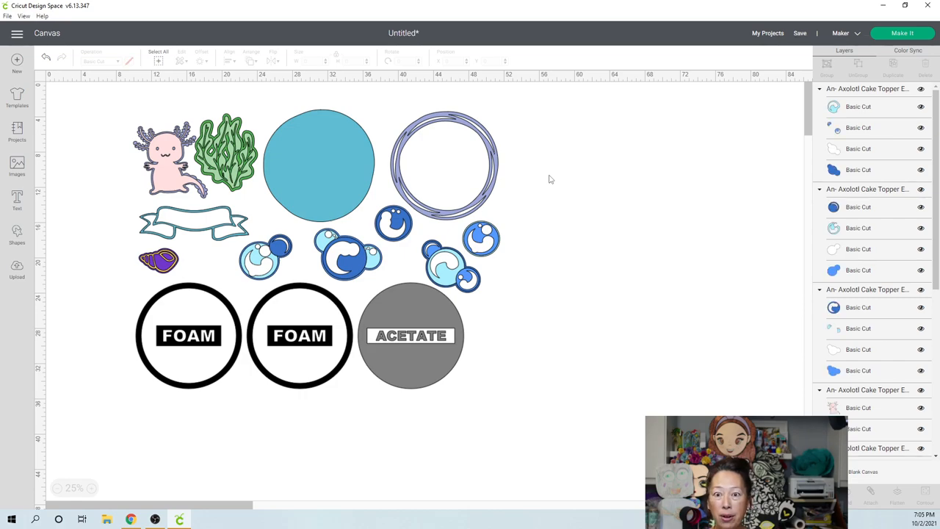
mouse_move(322, 164)
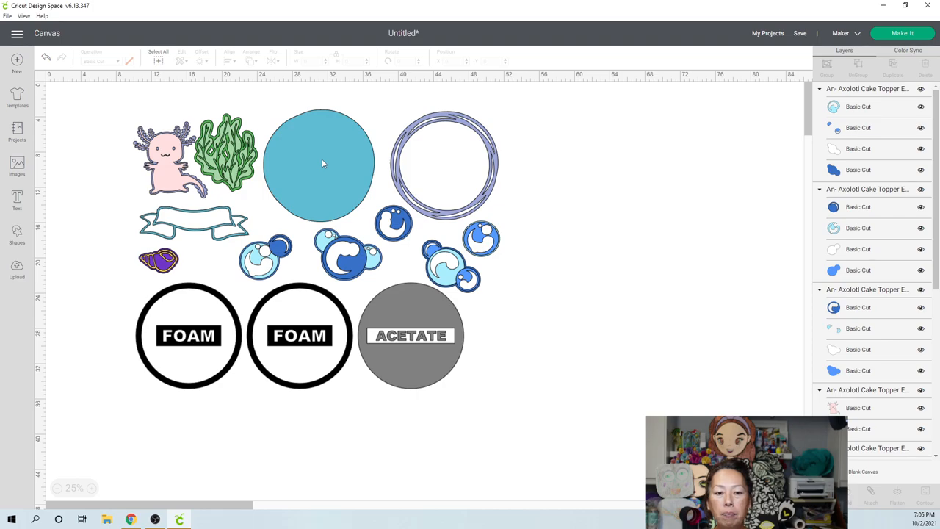
- Inspect the large blue circle, clearing and reselecting it on the canvas
click(319, 163)
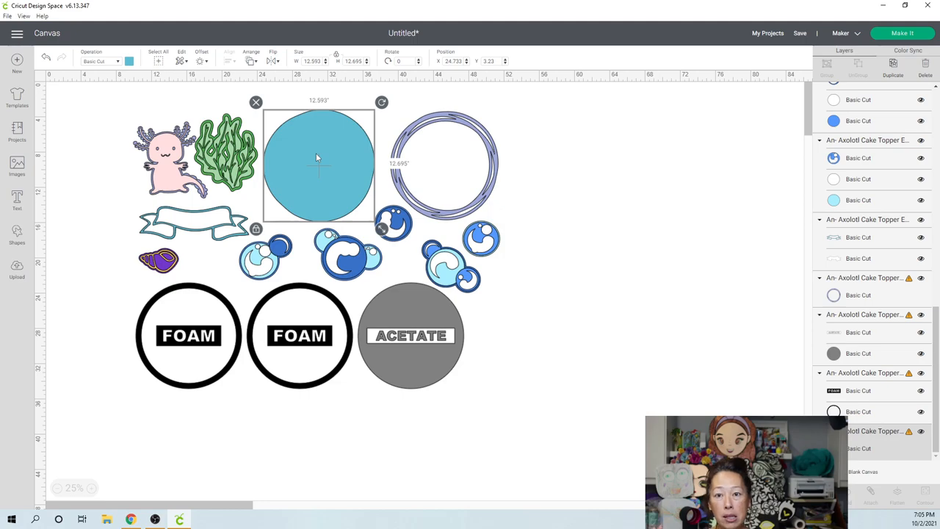
mouse_move(470, 253)
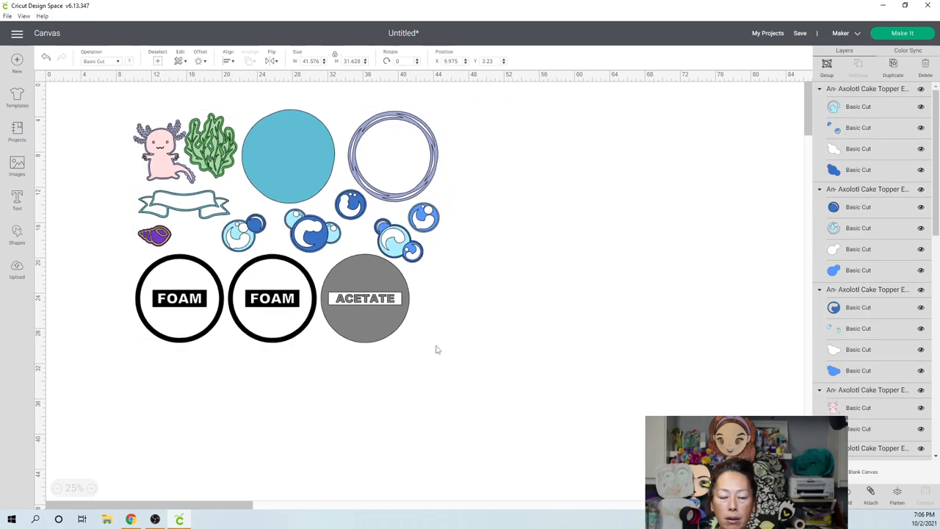
click(276, 154)
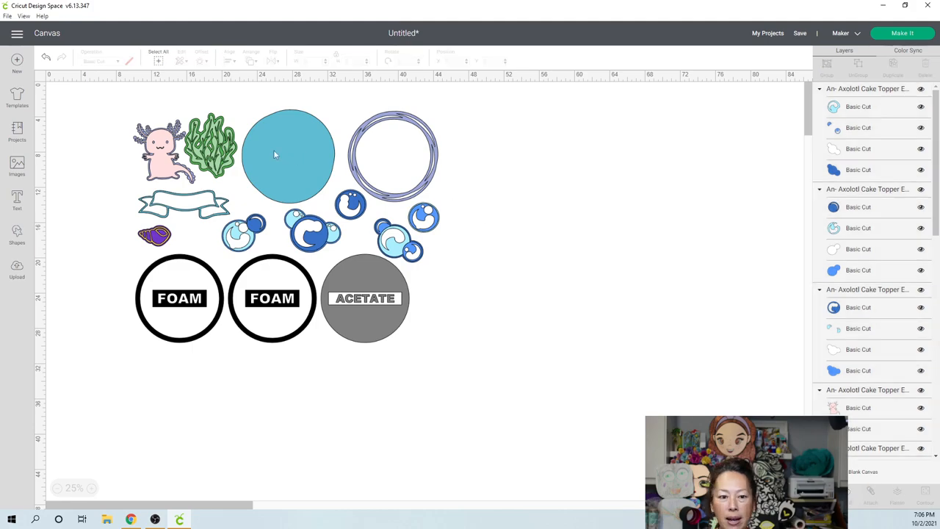
click(288, 154)
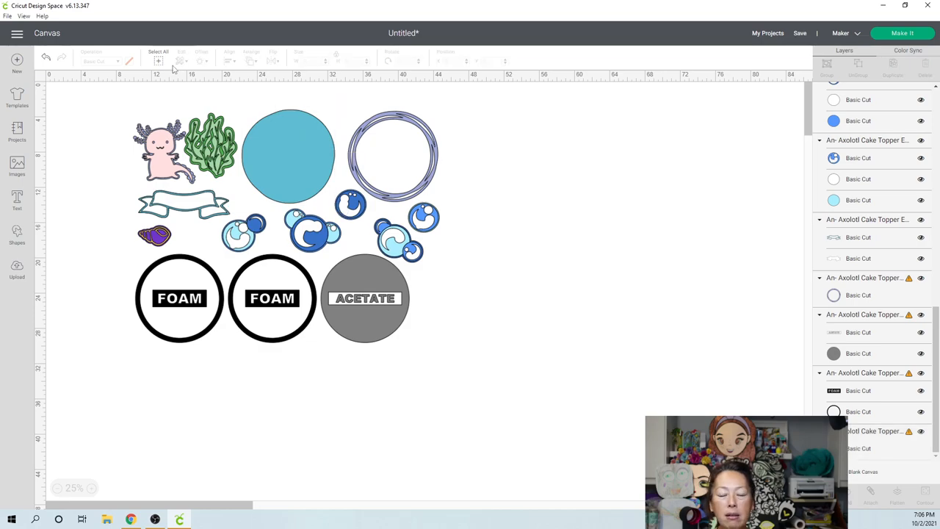
click(158, 61)
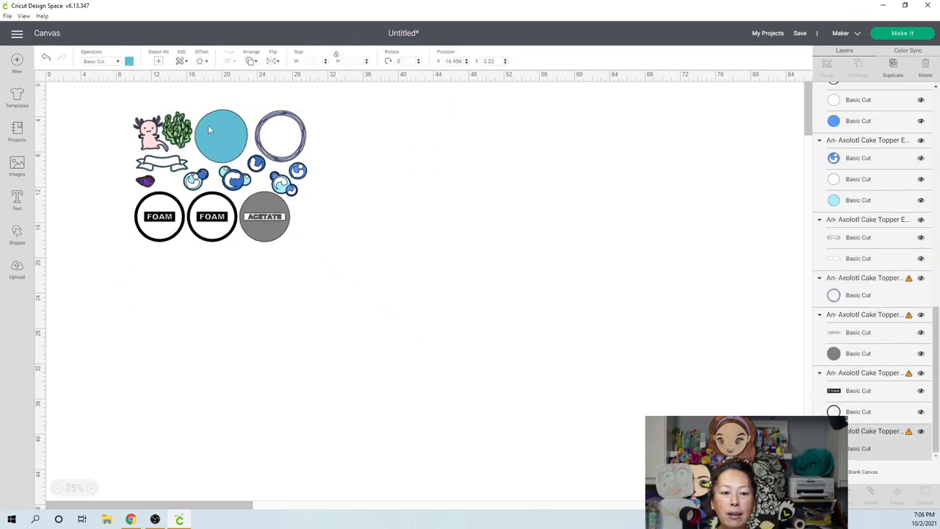
click(220, 135)
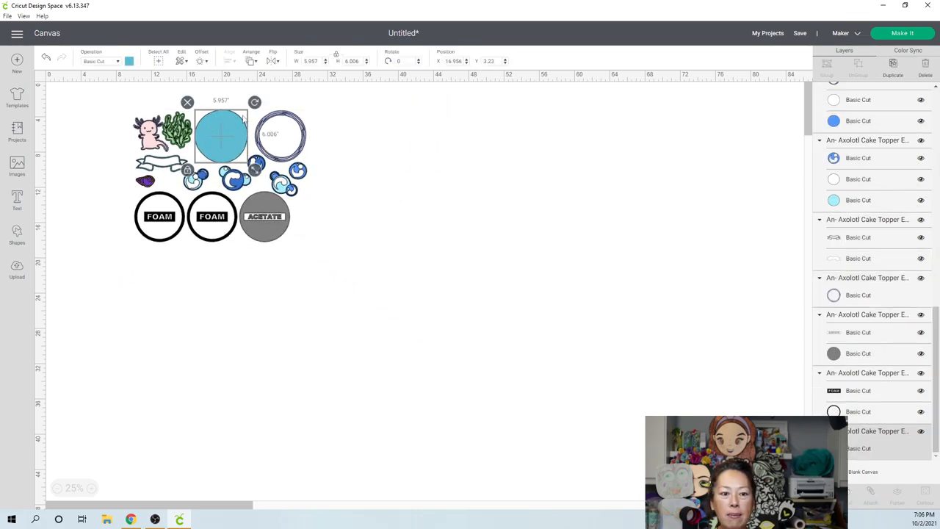
mouse_move(235, 370)
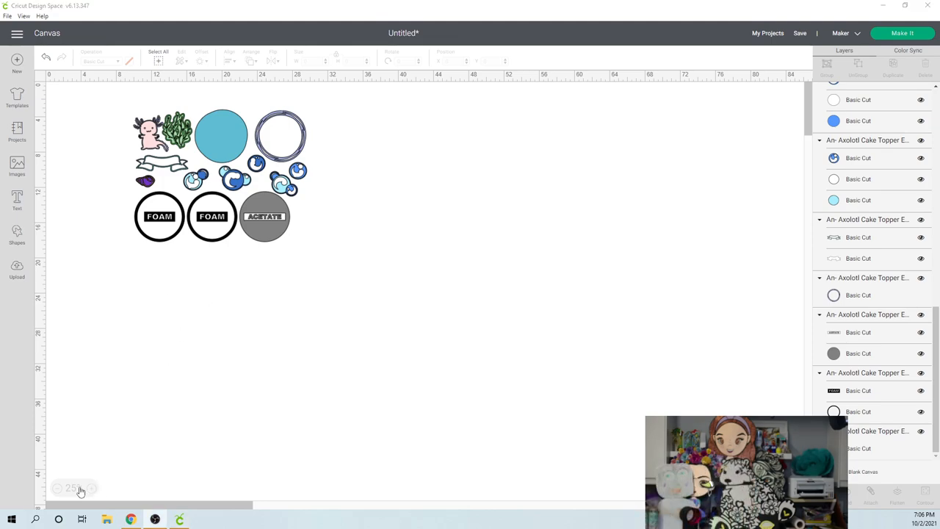
- Zoom in to 75% and shift the view so all pieces fill the work area
click(91, 488)
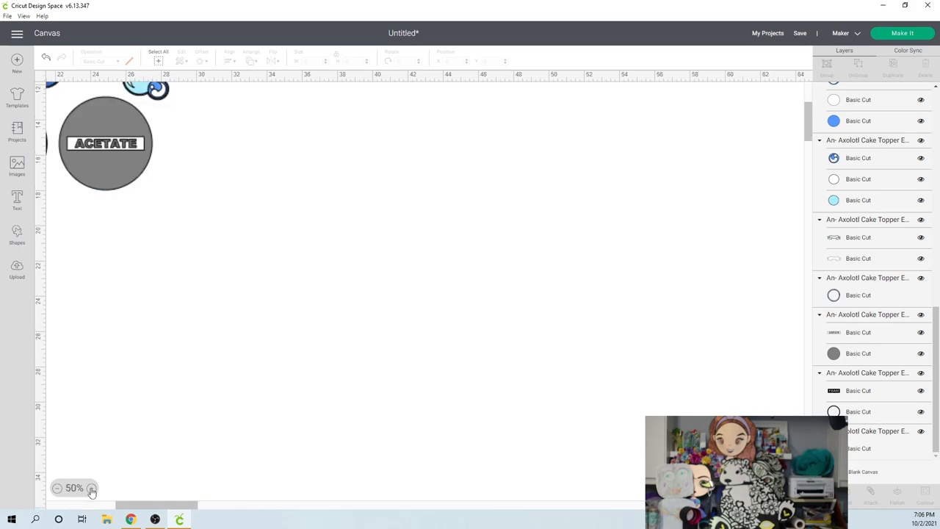
click(91, 487)
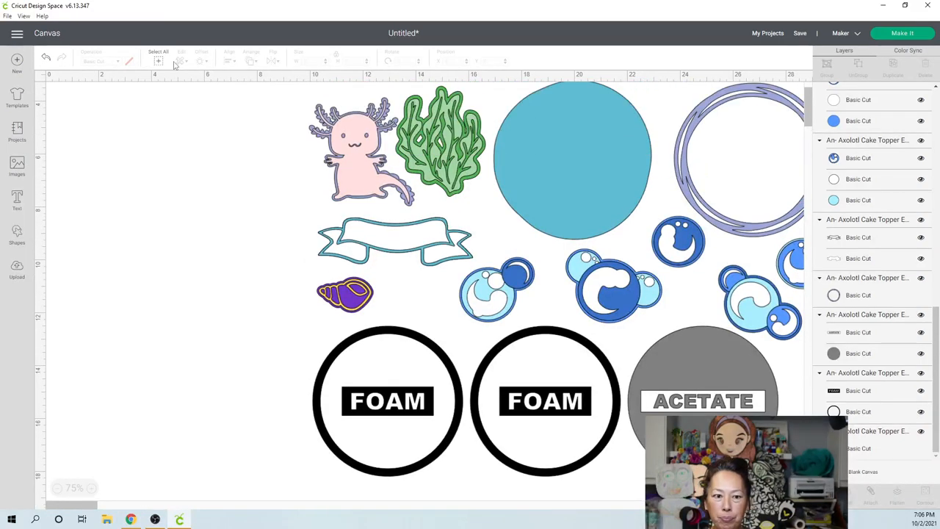
click(159, 52)
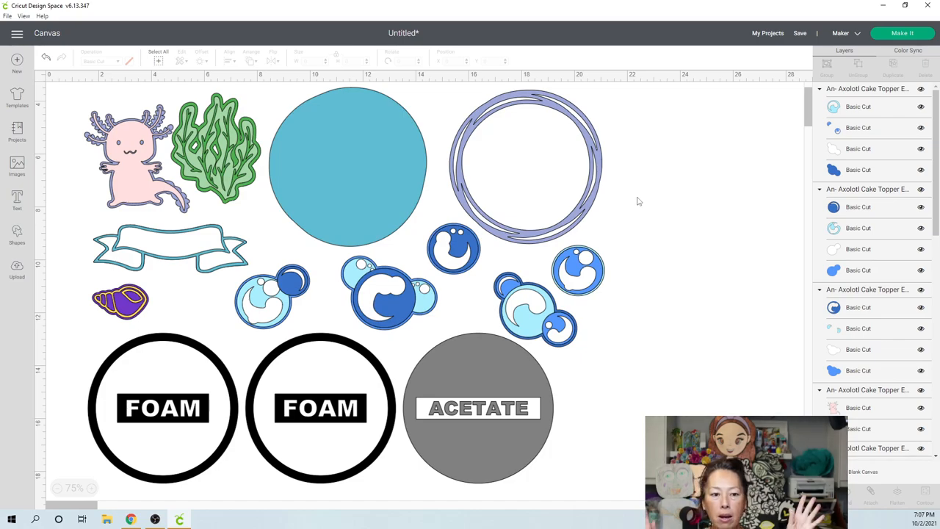
mouse_move(165, 62)
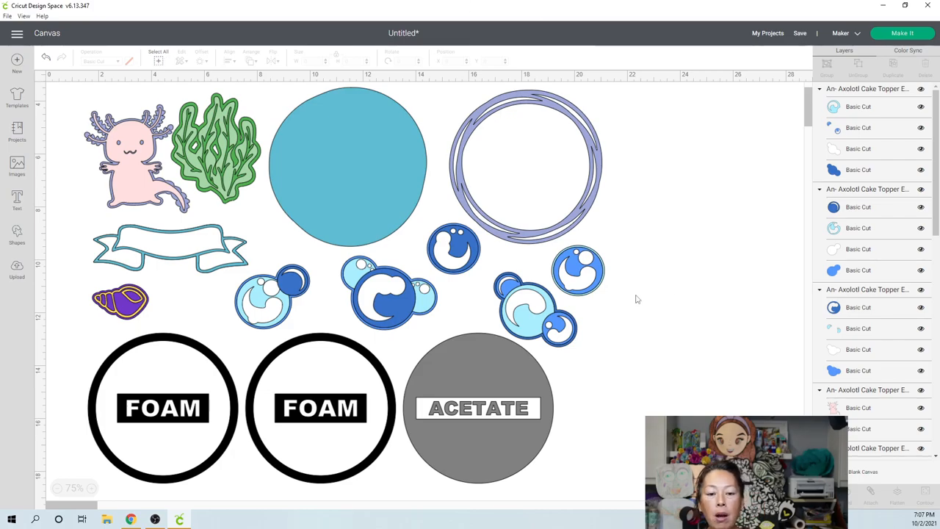
- Delete the ACETATE and FOAM label text from the gray circle and both black rings
scroll(down, 3)
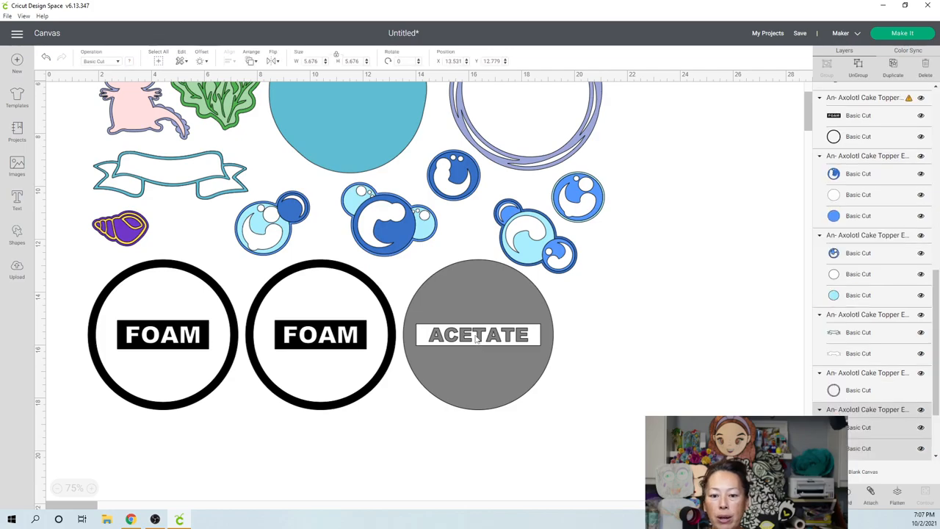
click(477, 335)
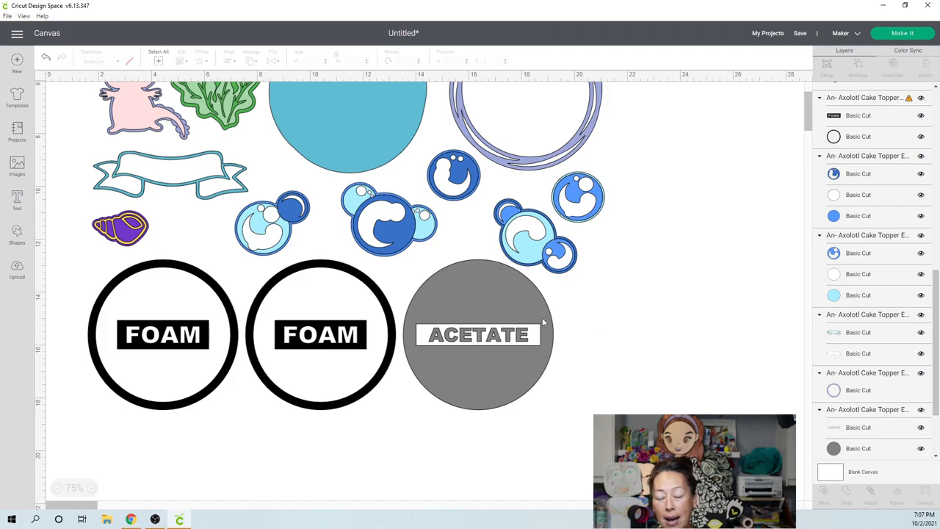
mouse_move(497, 303)
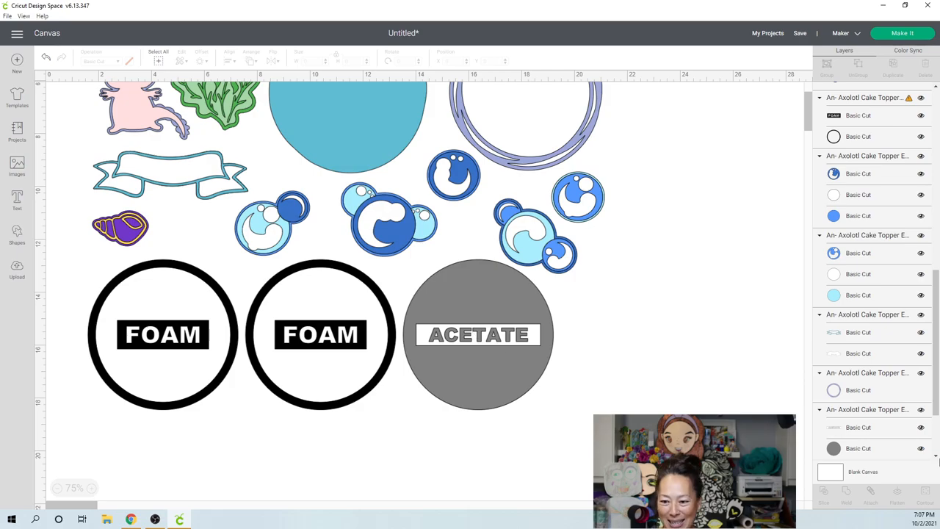
click(479, 335)
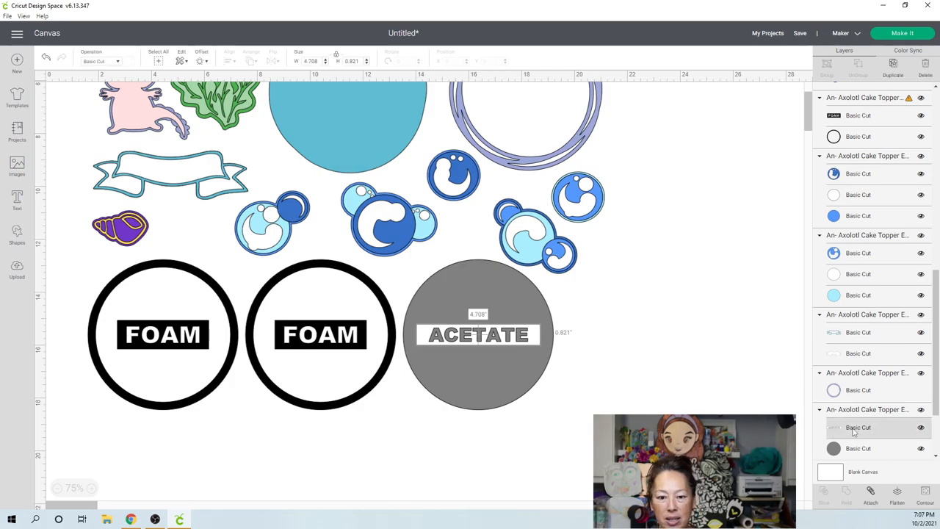
click(320, 335)
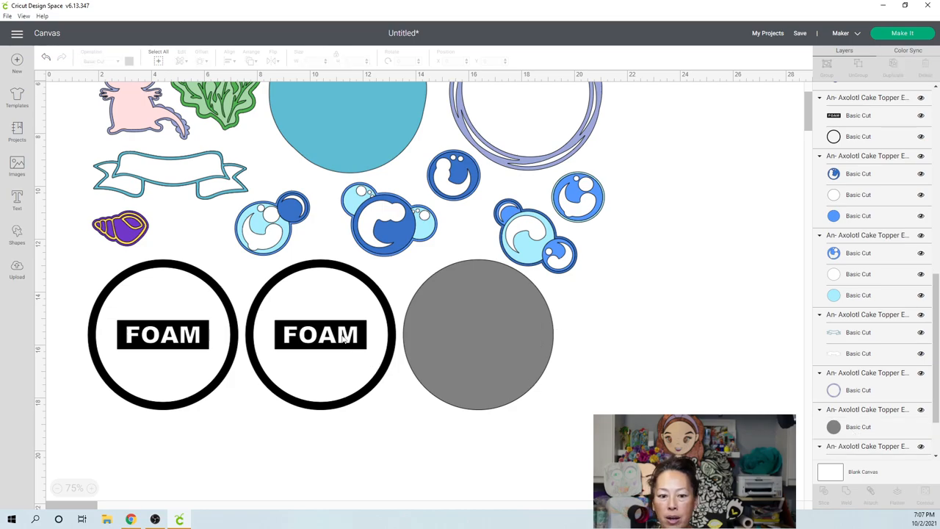
click(320, 335)
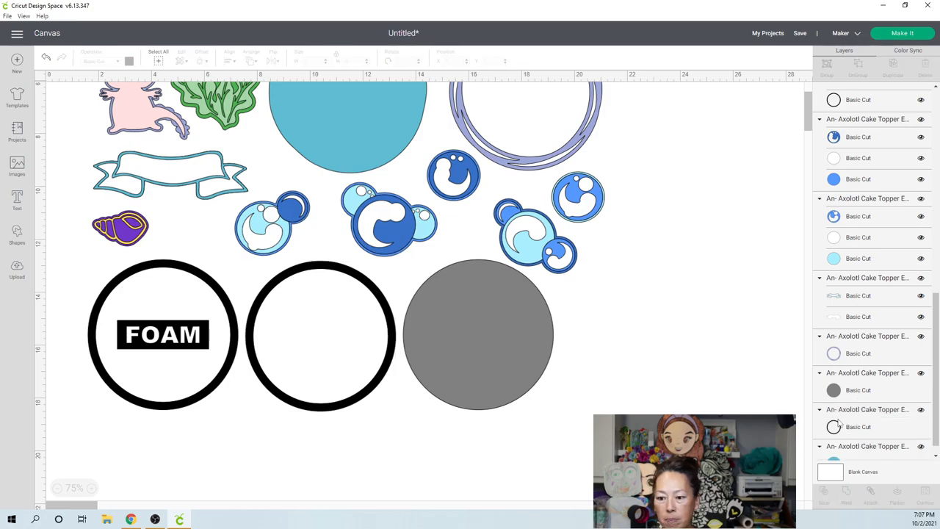
click(162, 334)
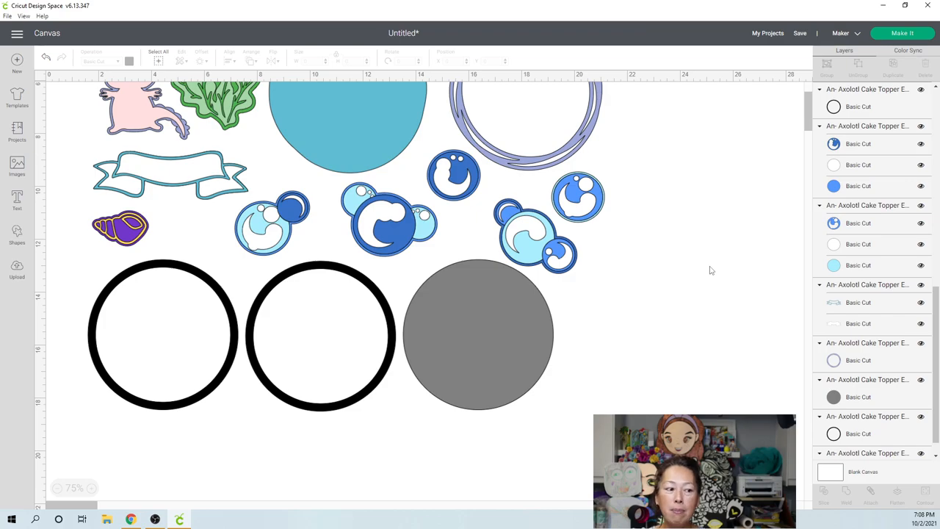
mouse_move(651, 276)
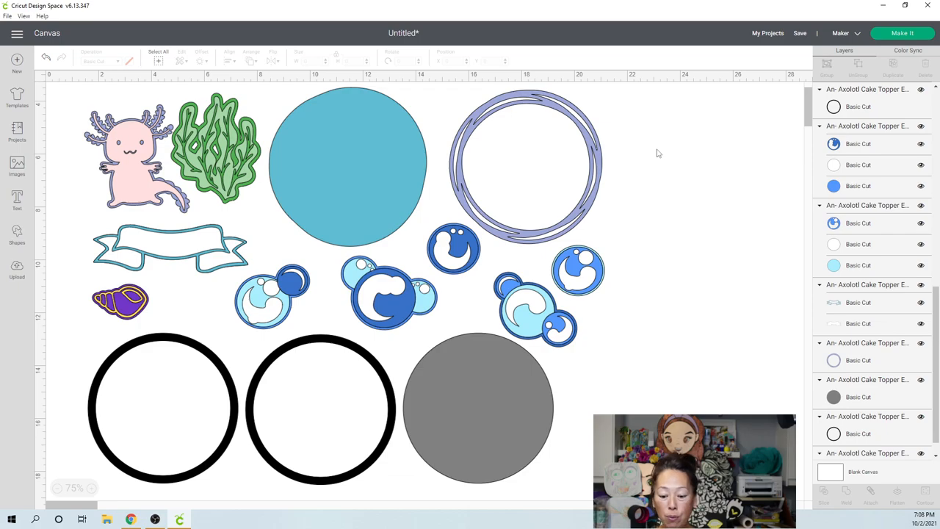
mouse_move(661, 144)
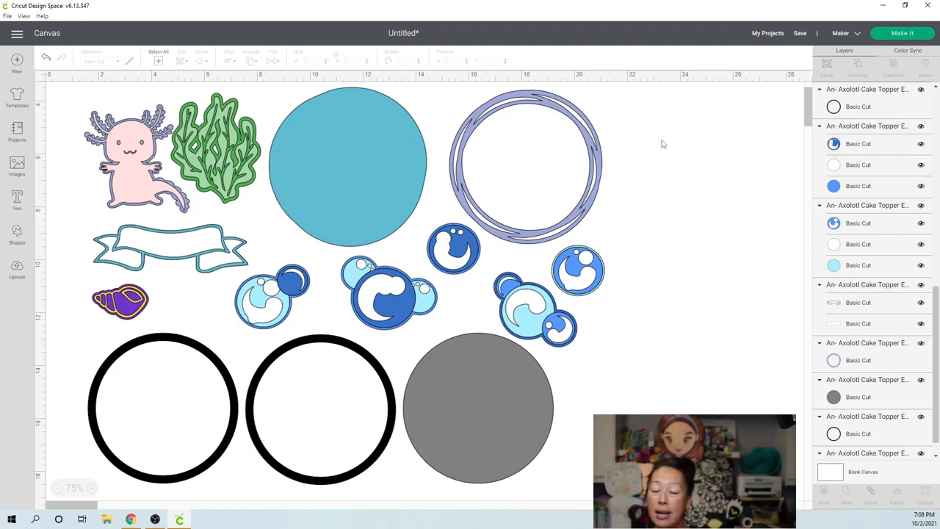
mouse_move(764, 141)
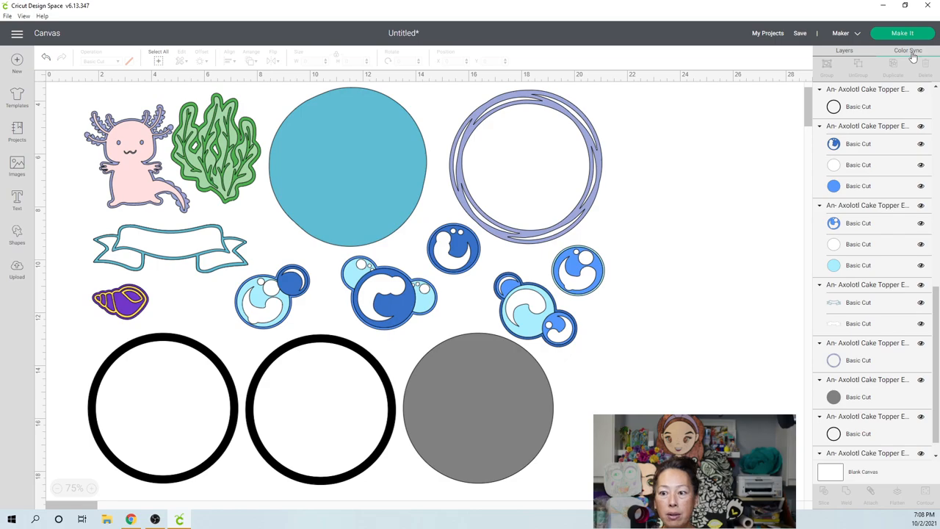
- In Color Sync, merge the banner outline into the purple colour group
click(907, 50)
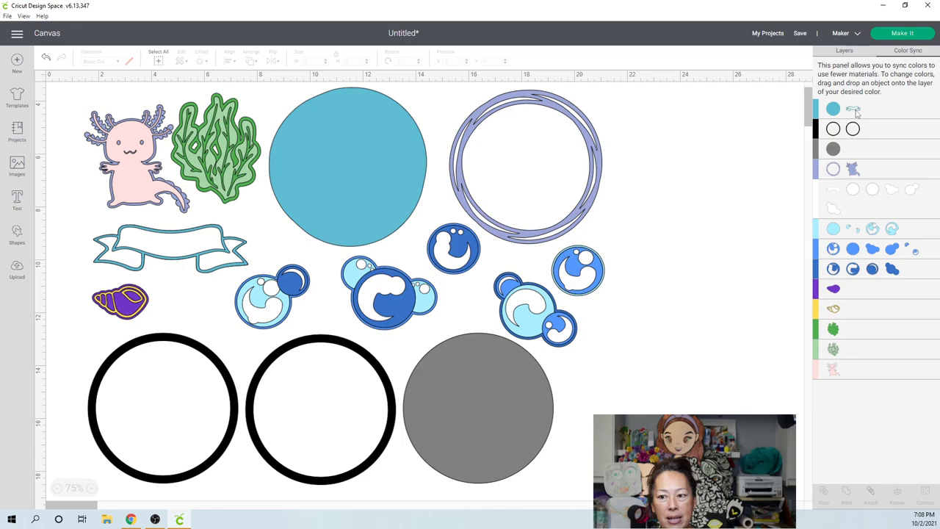
mouse_move(857, 125)
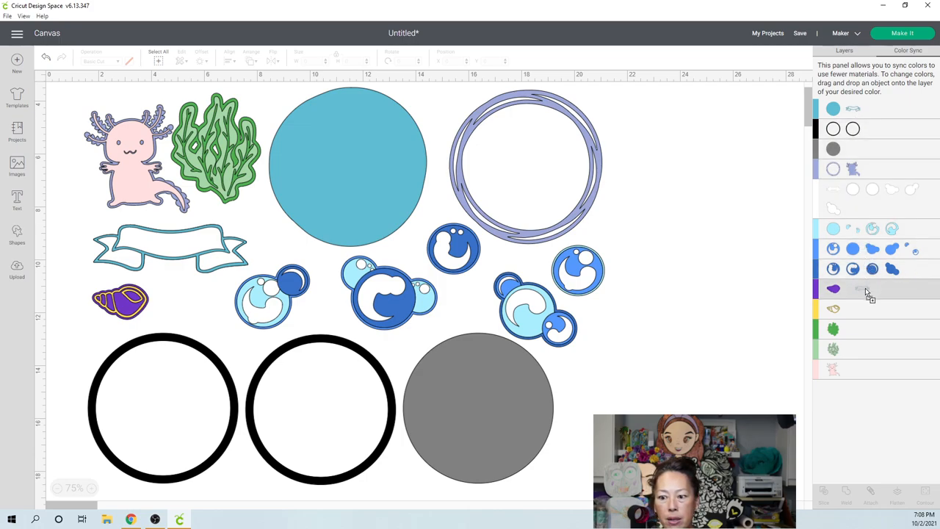
click(834, 288)
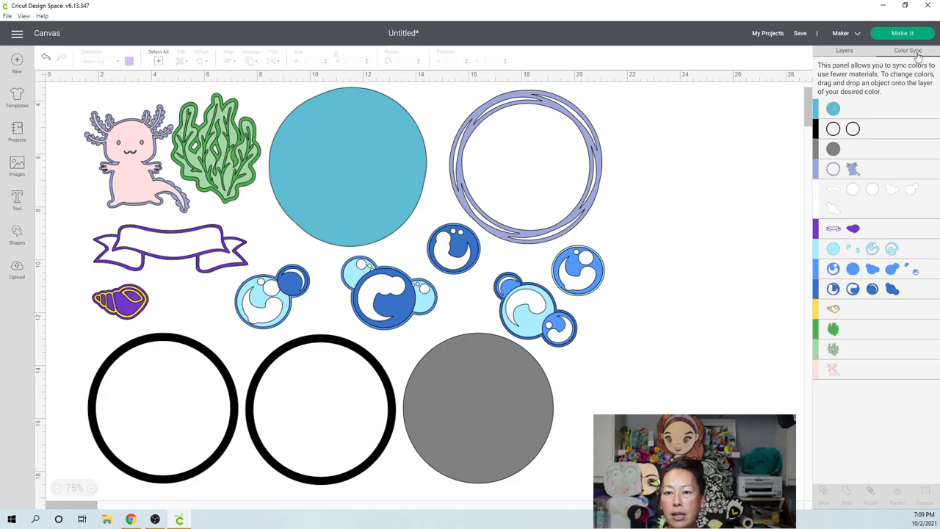
mouse_move(846, 118)
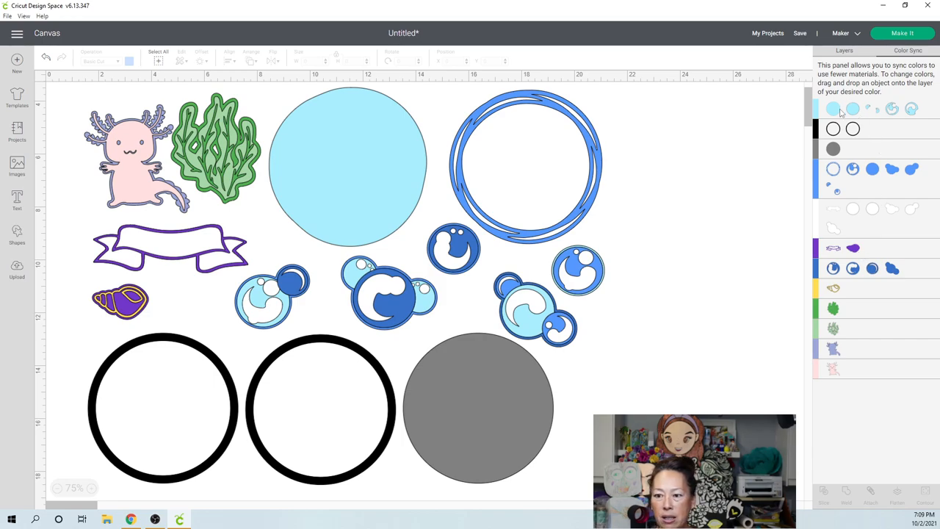
mouse_move(840, 185)
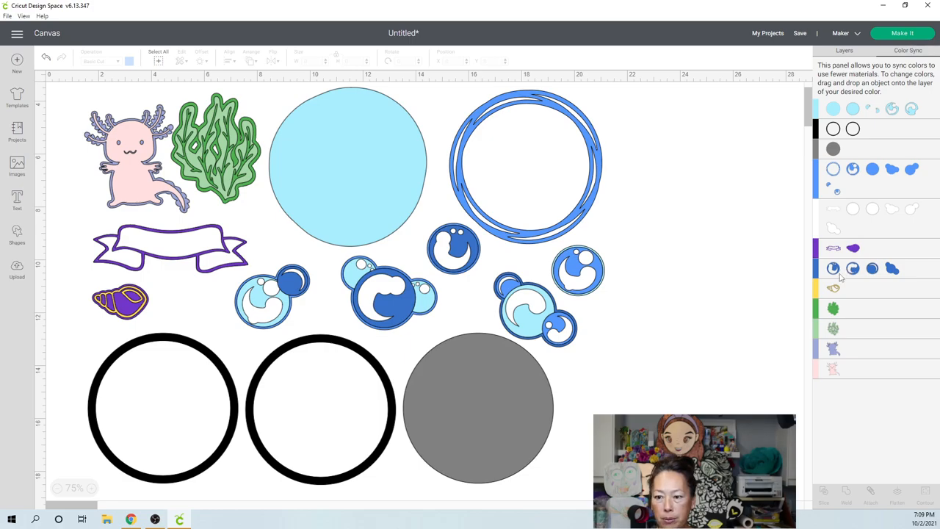
mouse_move(849, 229)
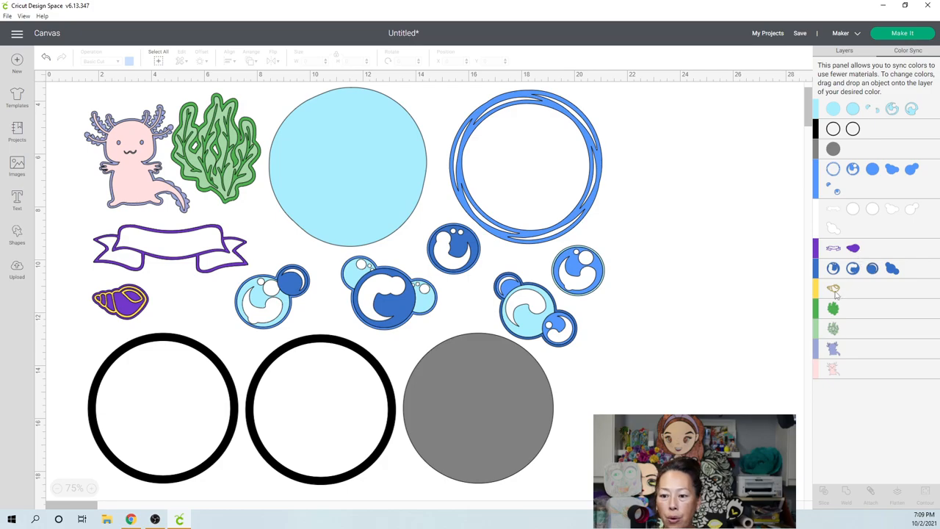
mouse_move(840, 331)
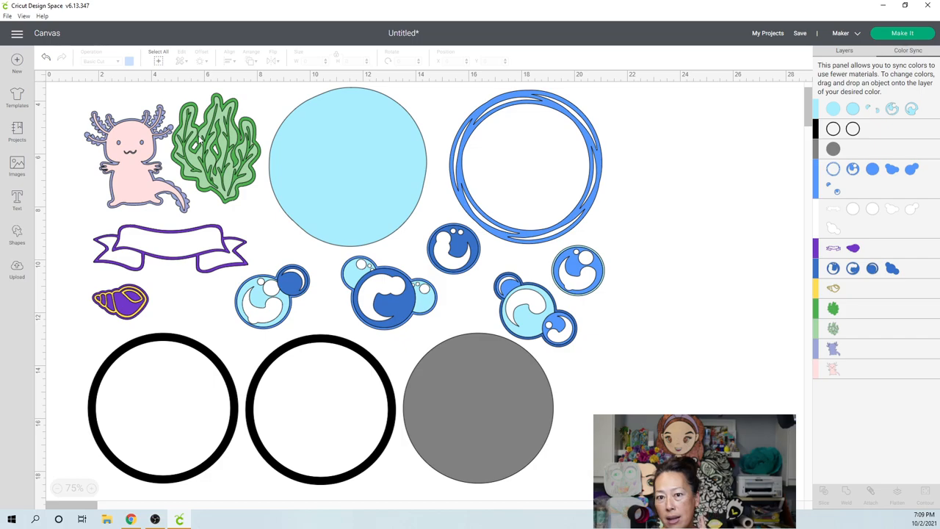
mouse_move(731, 280)
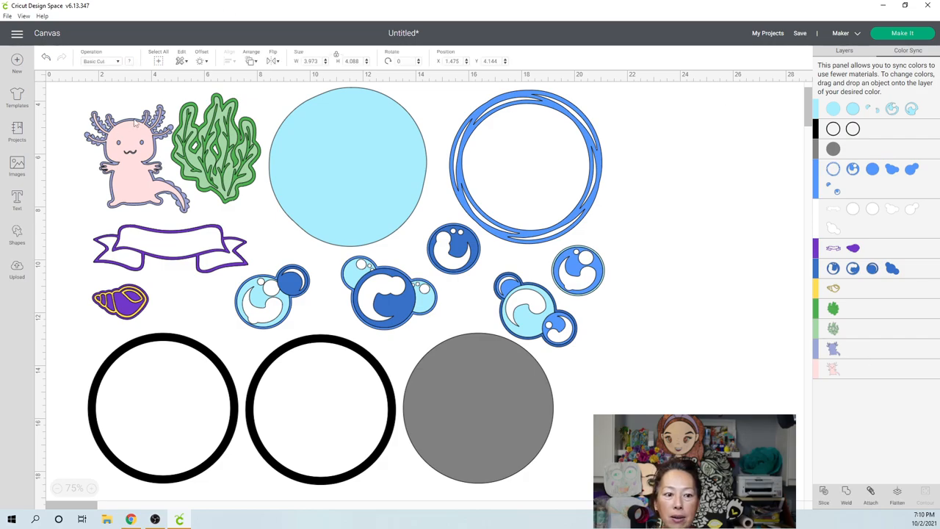
- Apply an offset outline around the axolotl
click(135, 154)
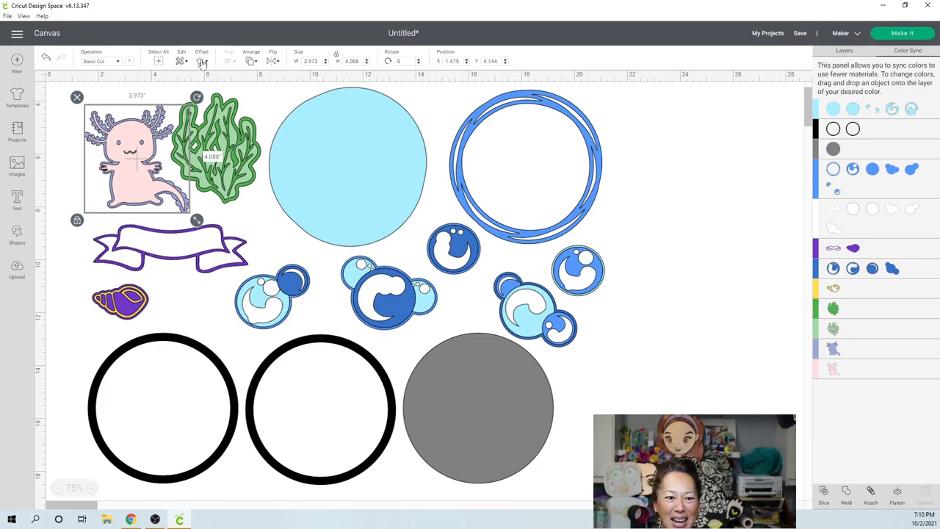
click(201, 60)
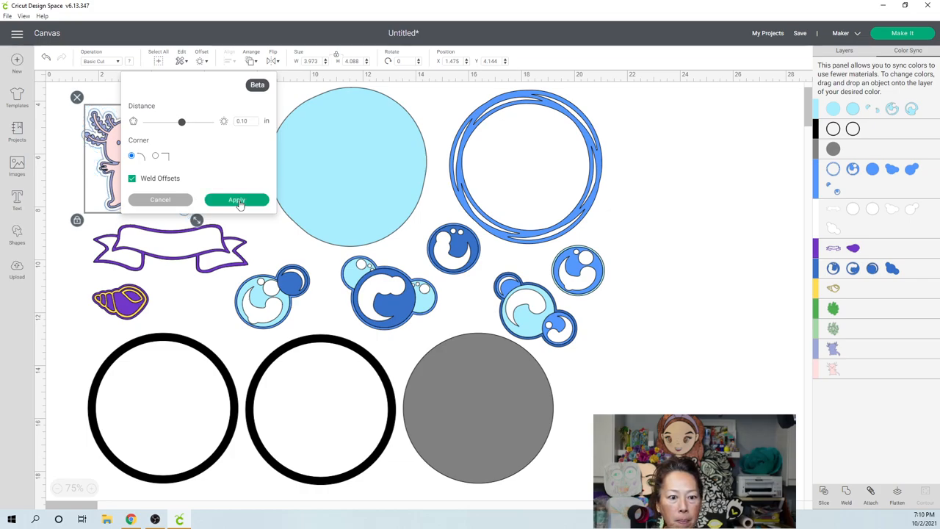
mouse_move(103, 189)
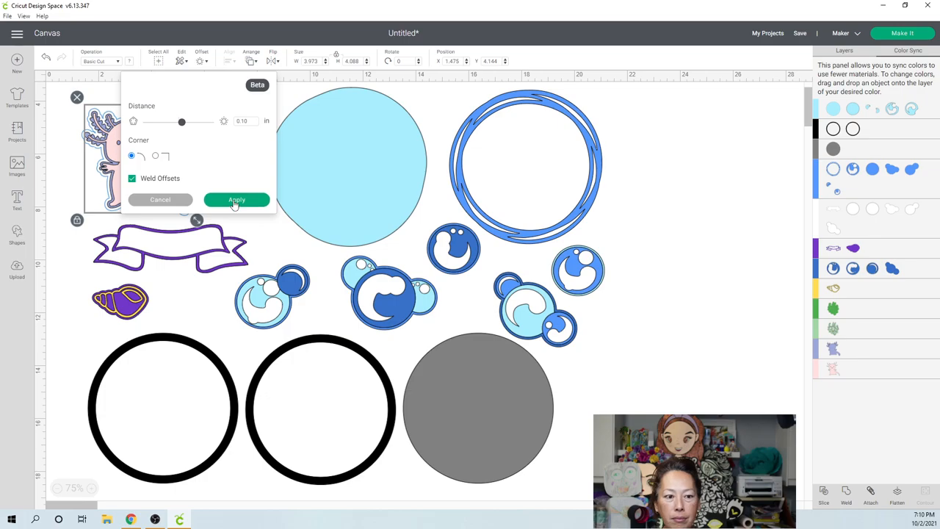
click(237, 200)
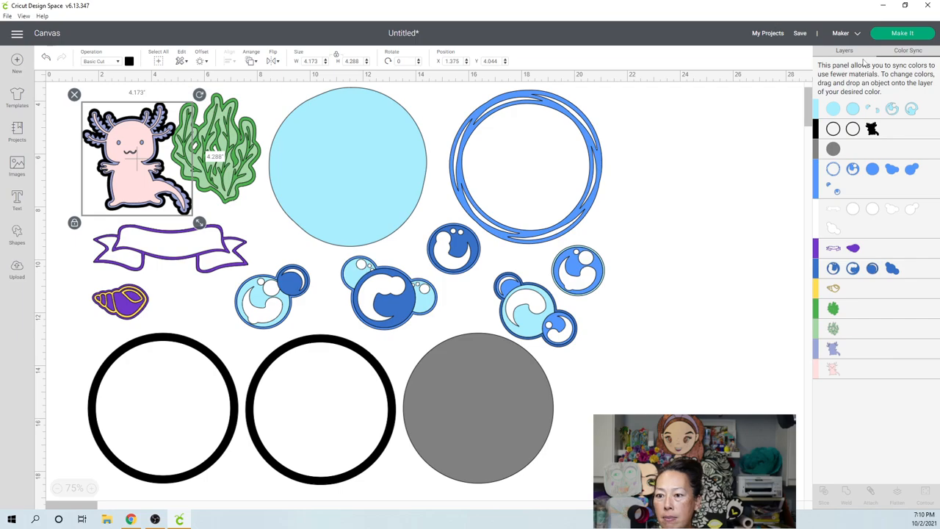
- Back in Layers, remove the axolotl's new offset layer and select the seaweed group
click(843, 50)
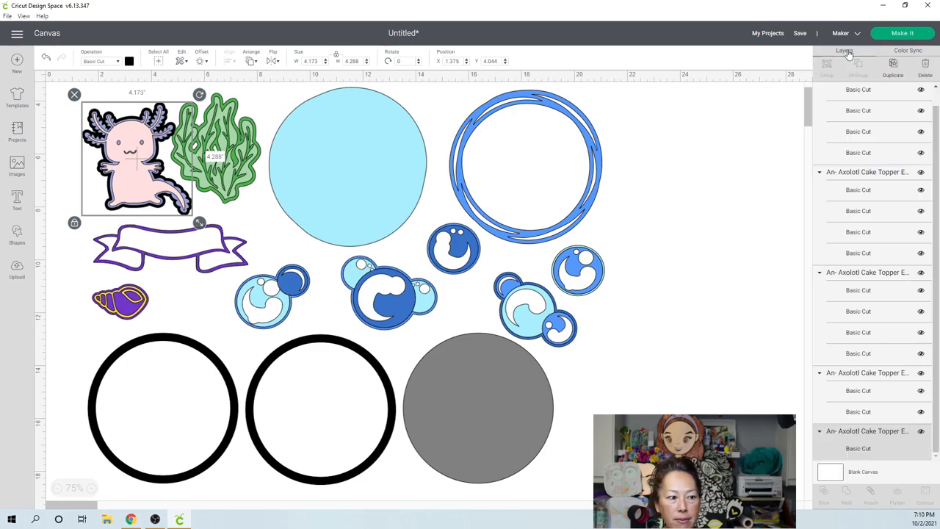
scroll(down, 3)
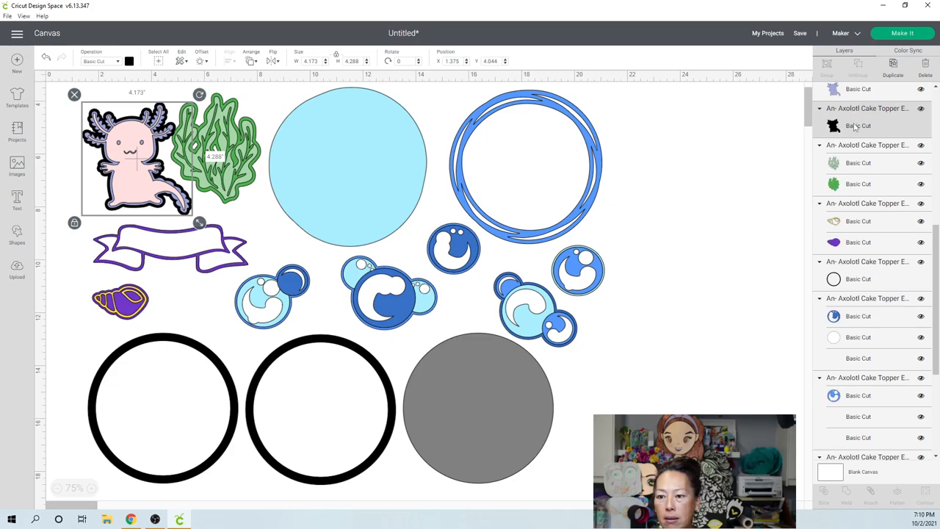
click(130, 62)
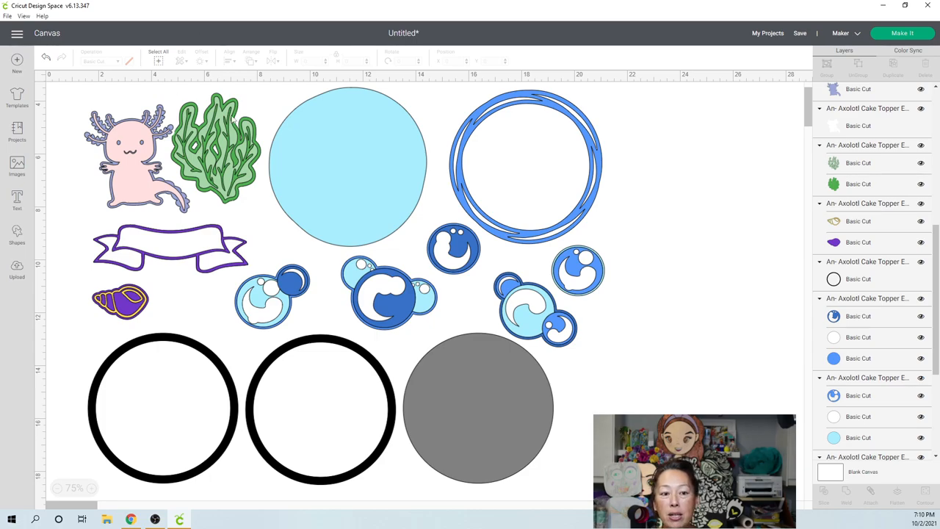
click(214, 149)
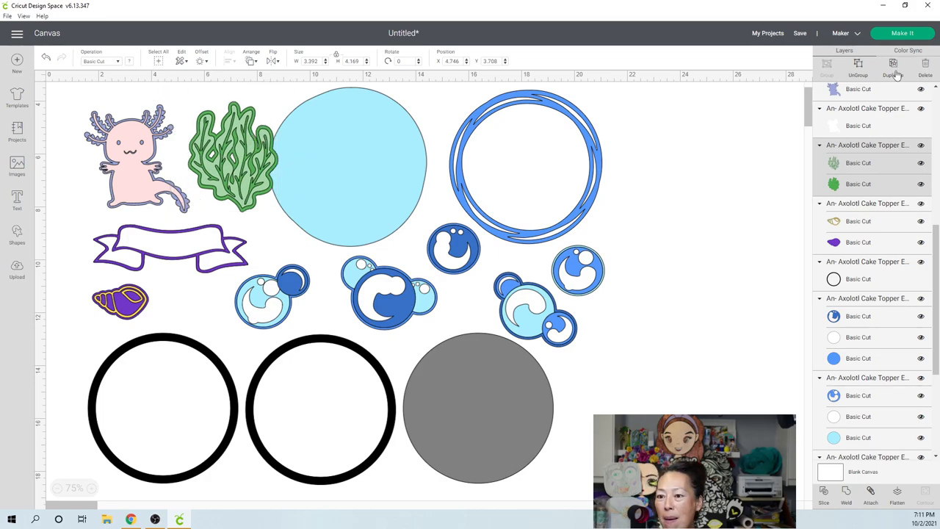
- Duplicate the seaweed and settle its layers back onto the green backing
click(234, 154)
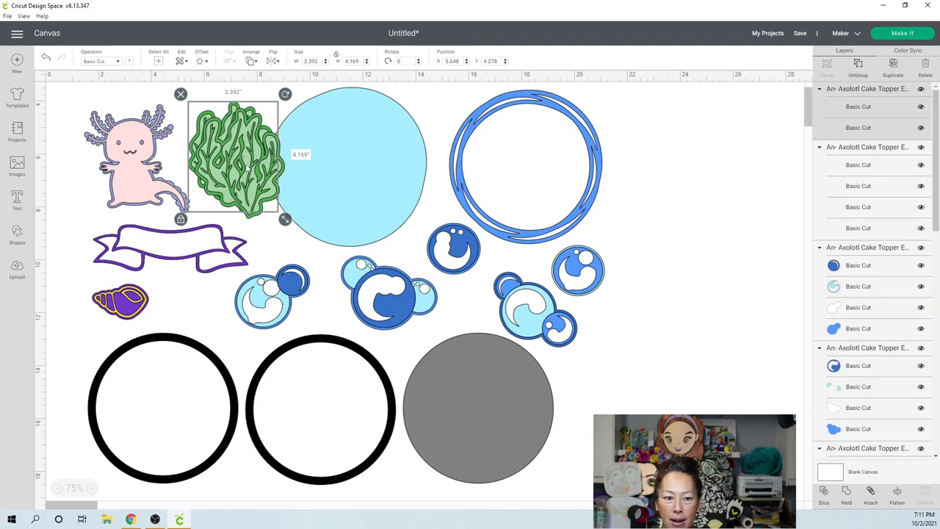
drag(234, 155, 691, 213)
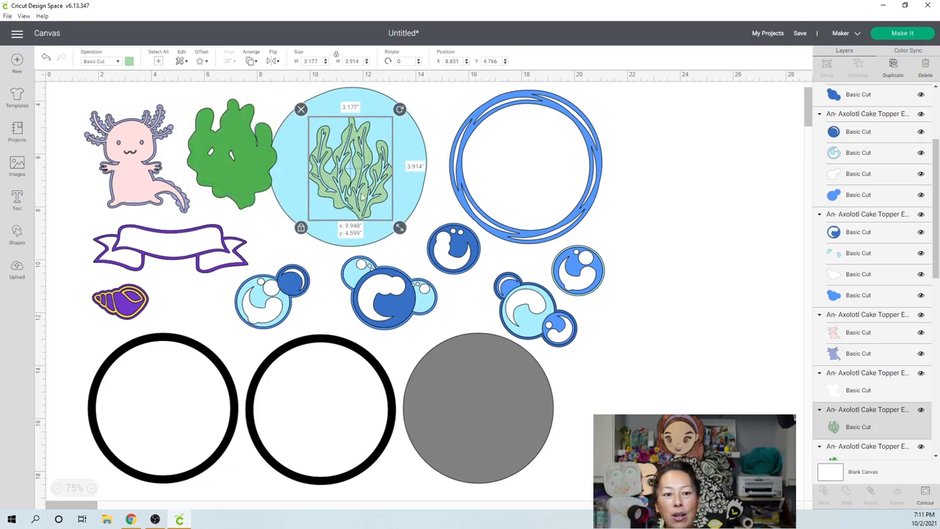
drag(351, 167, 286, 159)
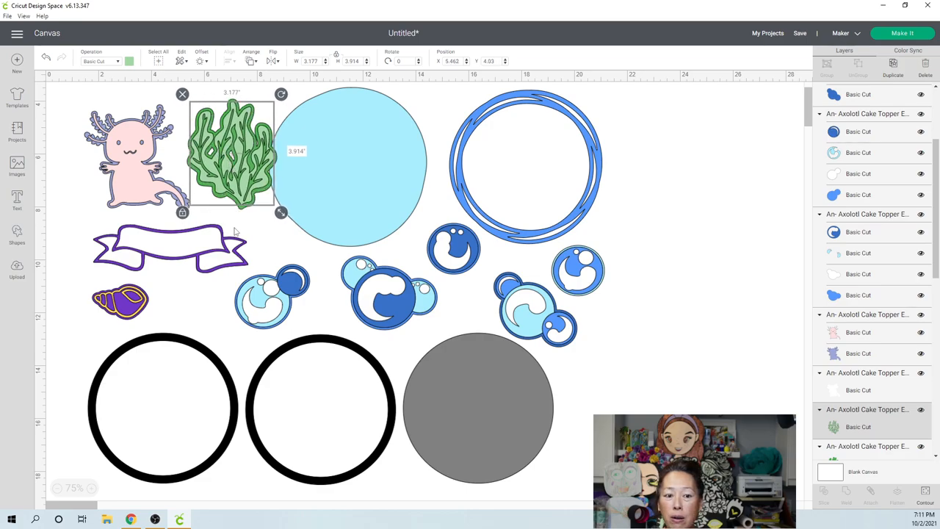
click(657, 222)
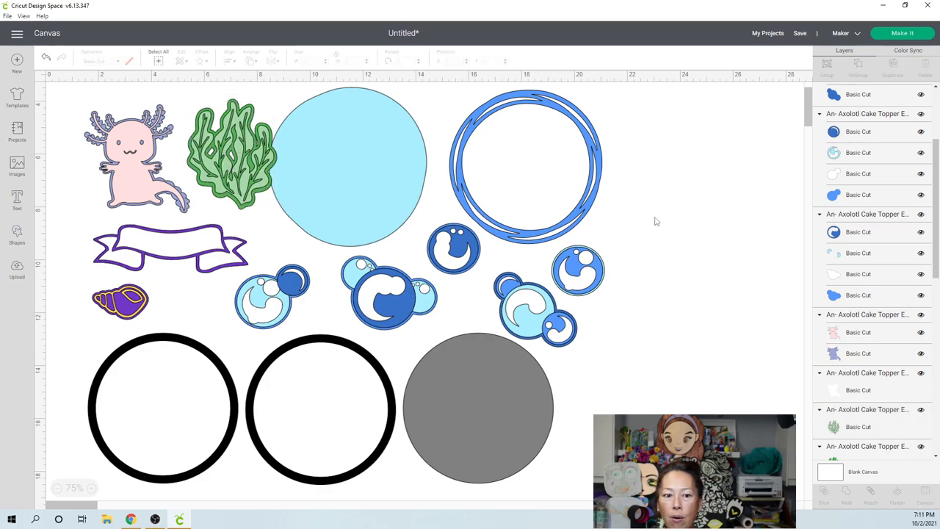
mouse_move(667, 237)
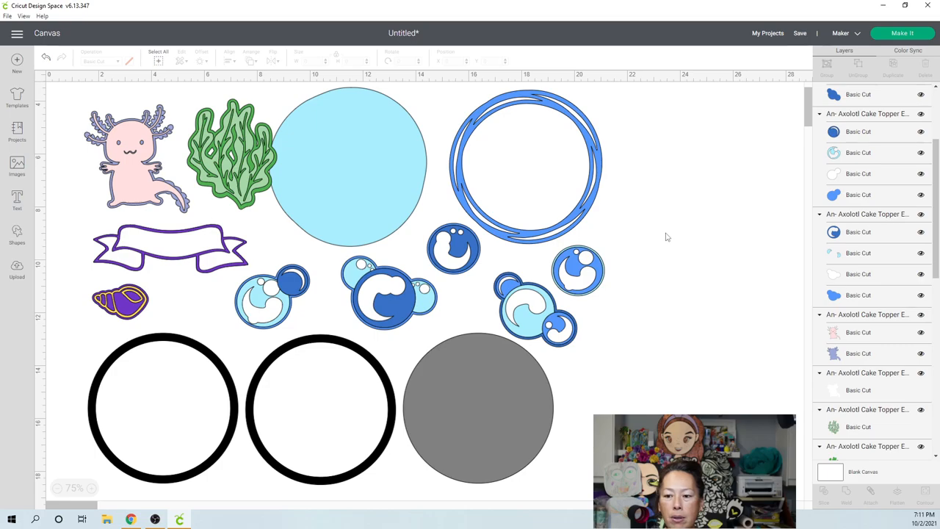
- Move the seaweed copy to the empty area beside the blue ring at lower right
click(232, 147)
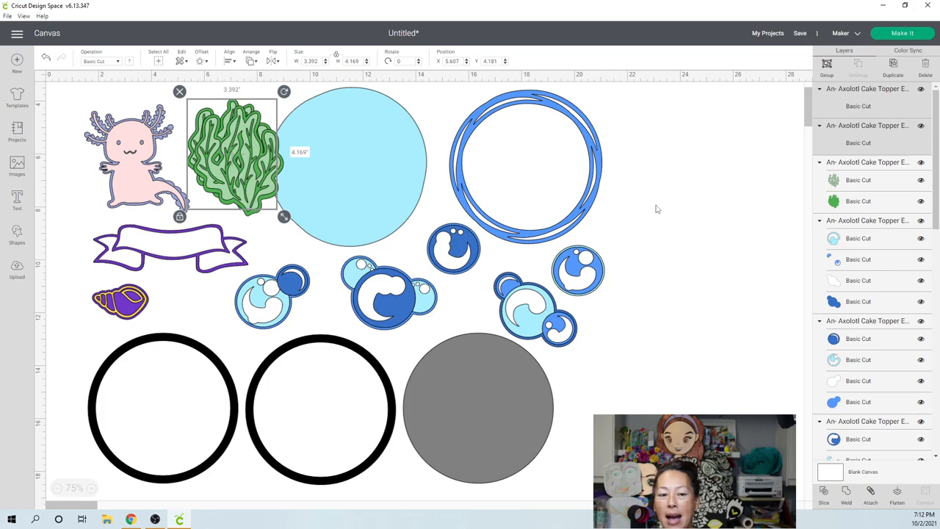
drag(232, 155, 664, 208)
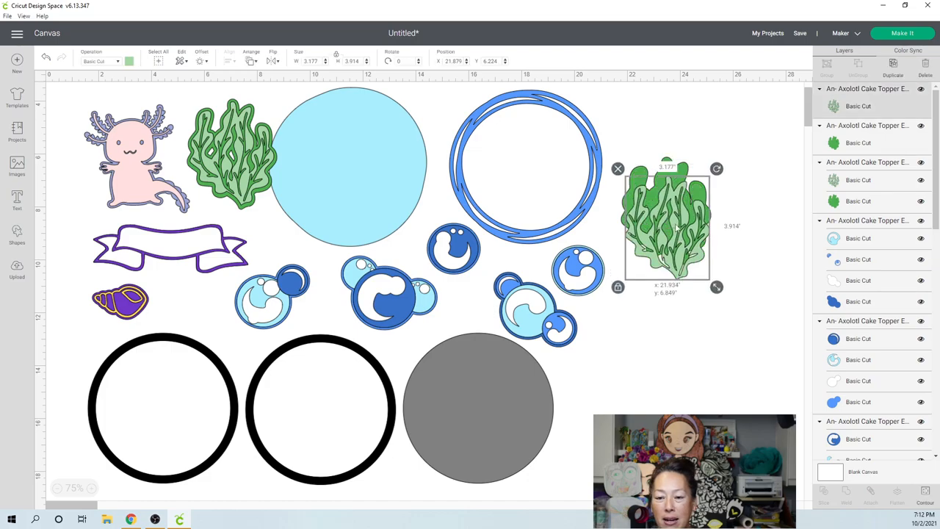
drag(666, 227, 674, 350)
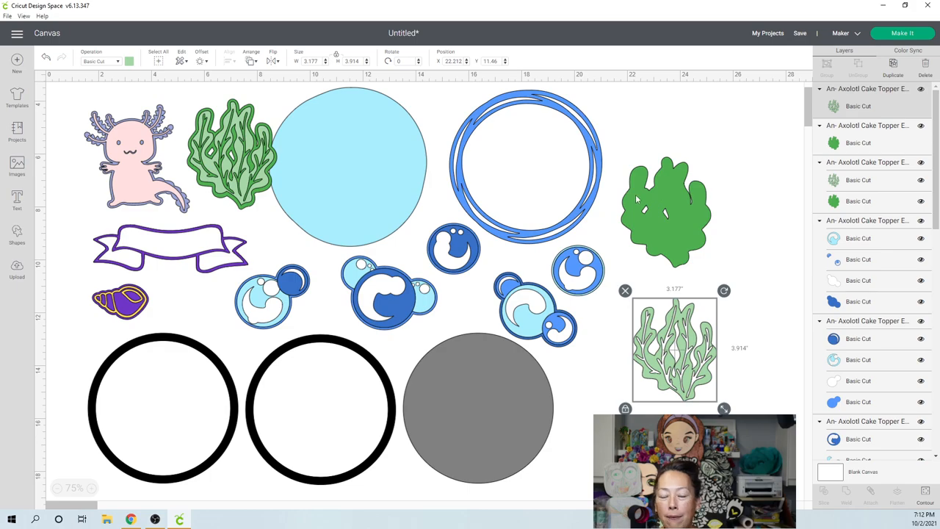
mouse_move(125, 190)
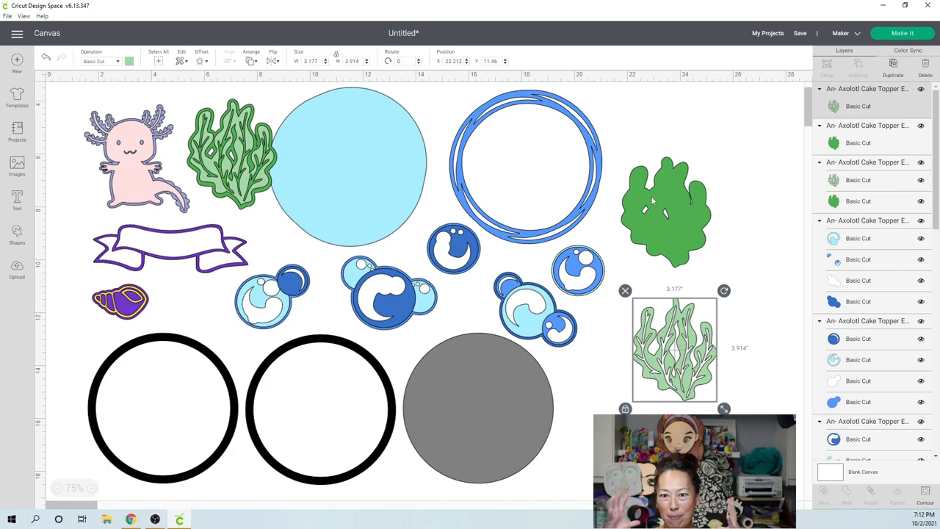
mouse_move(683, 282)
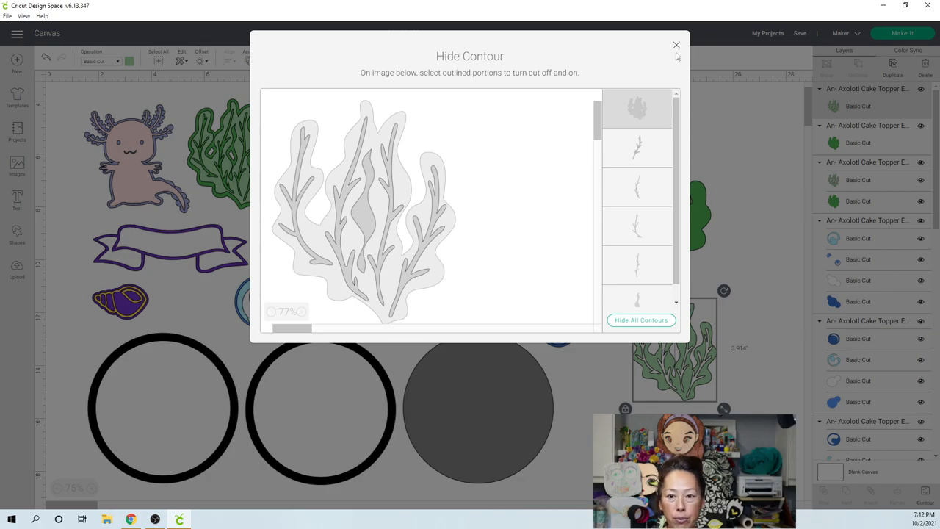
- Hide the seaweed's outer contour, add a 0.10 offset around the fronds and colour it green
click(676, 46)
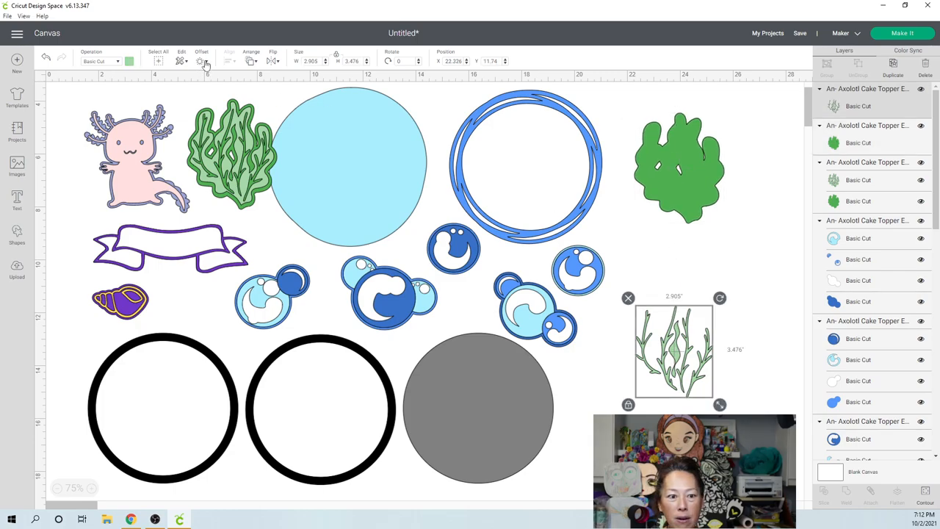
click(201, 57)
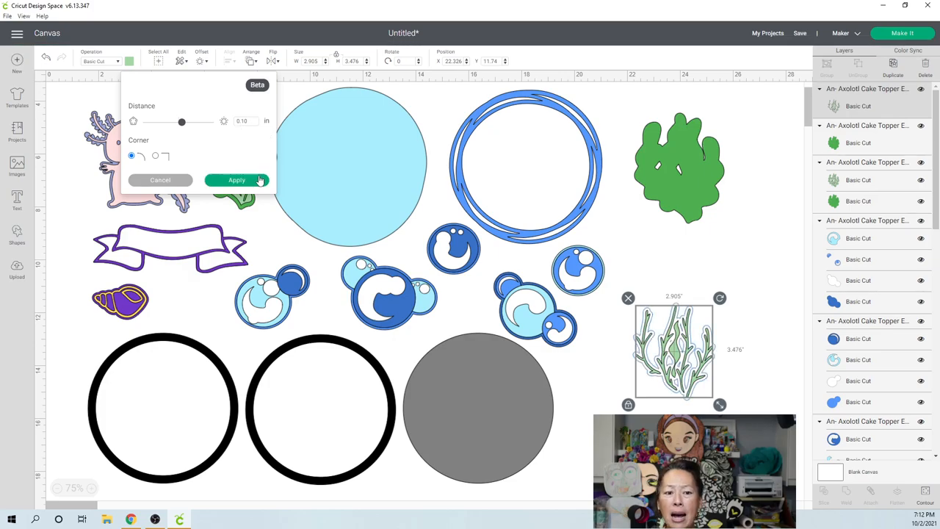
click(236, 179)
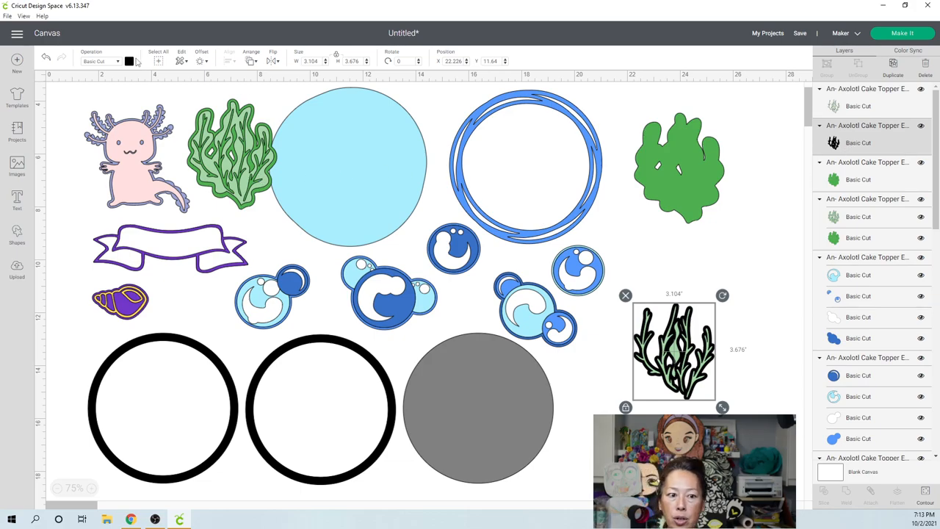
click(129, 62)
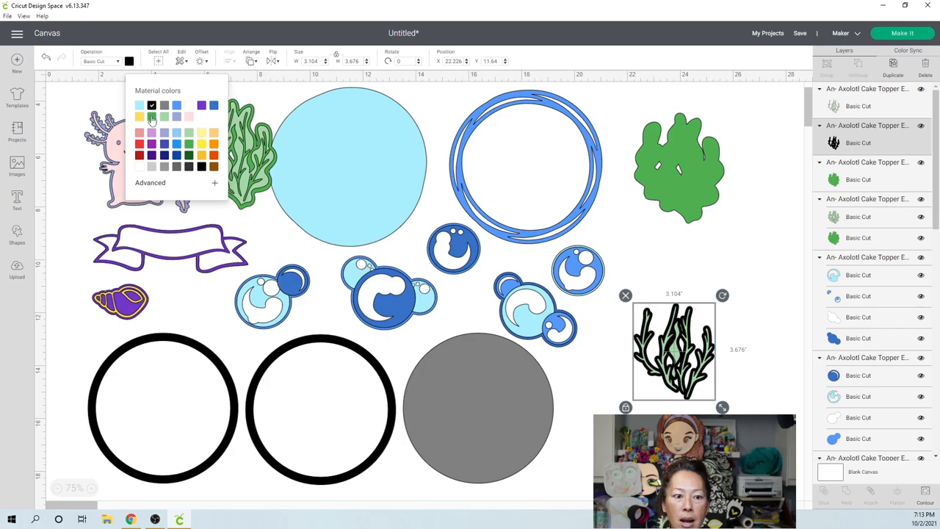
click(153, 118)
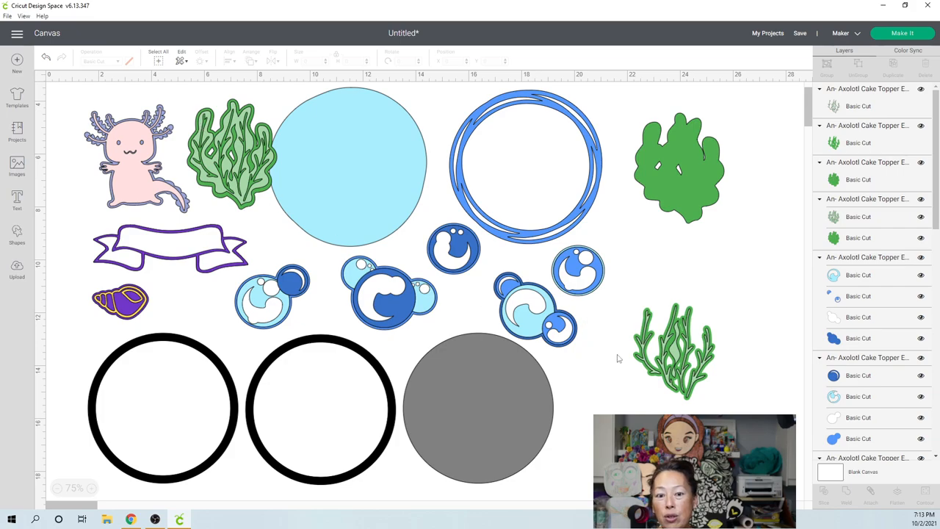
mouse_move(683, 410)
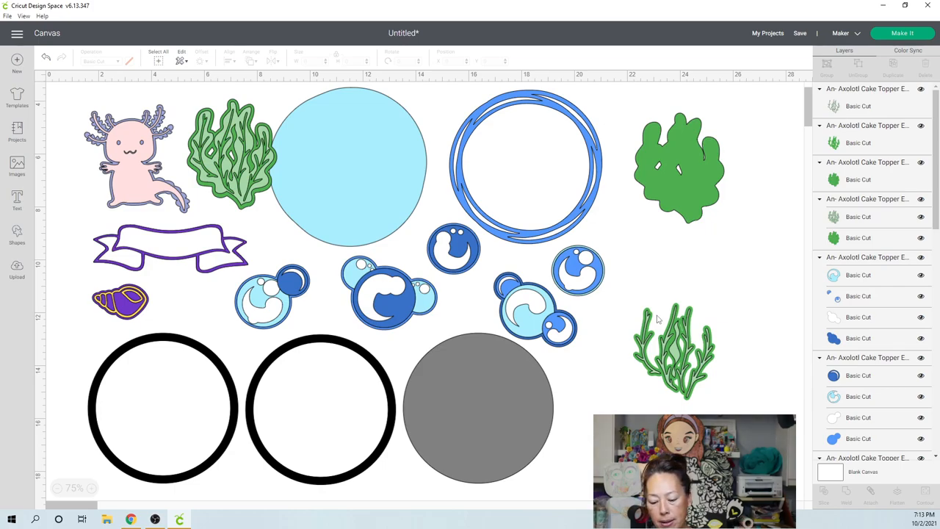
mouse_move(636, 239)
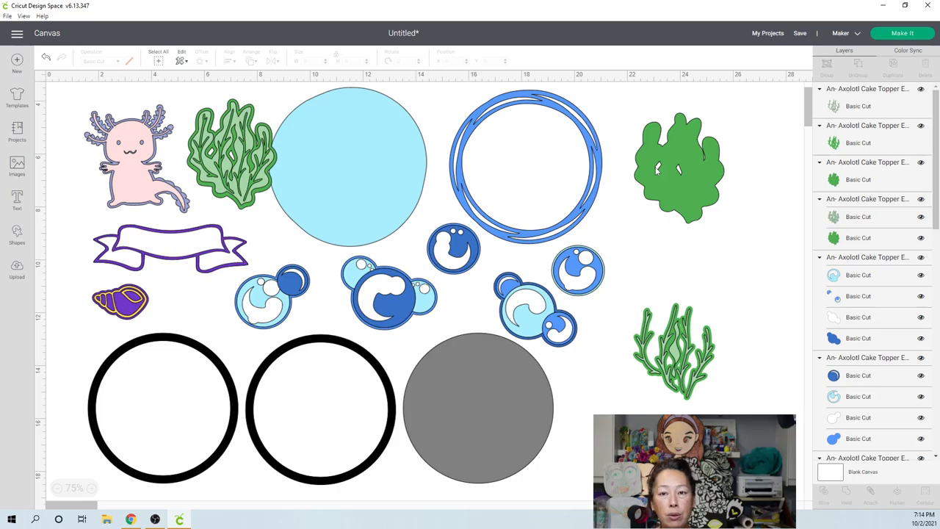
mouse_move(878, 36)
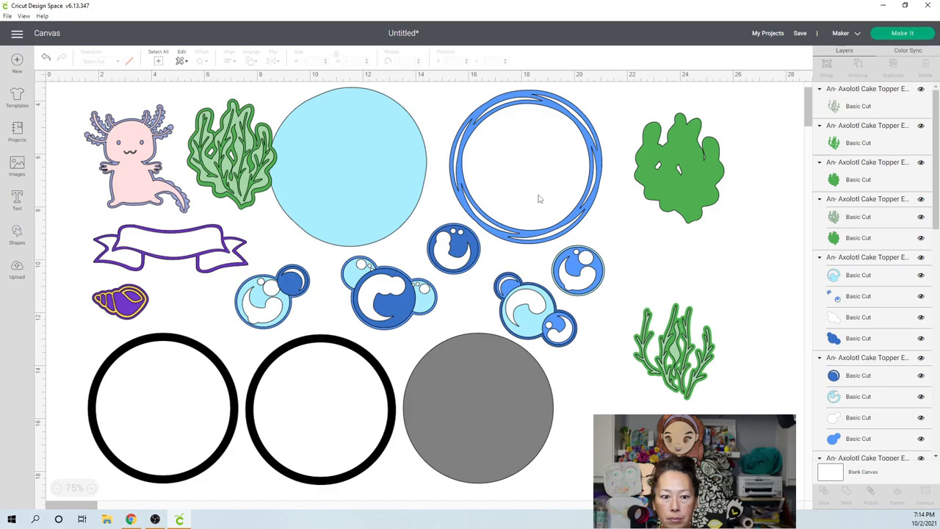
- Send the finished topper pieces to the Prepare mats screen with Make It
click(902, 33)
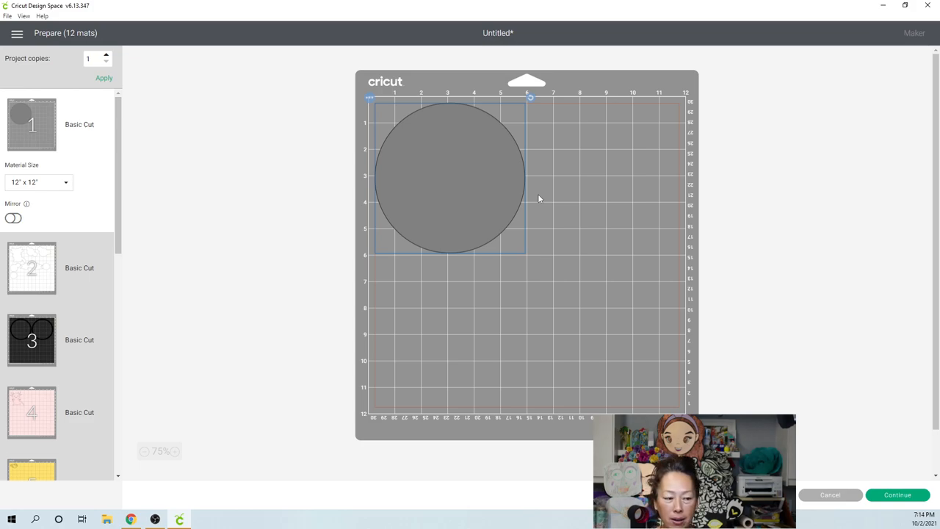
mouse_move(546, 120)
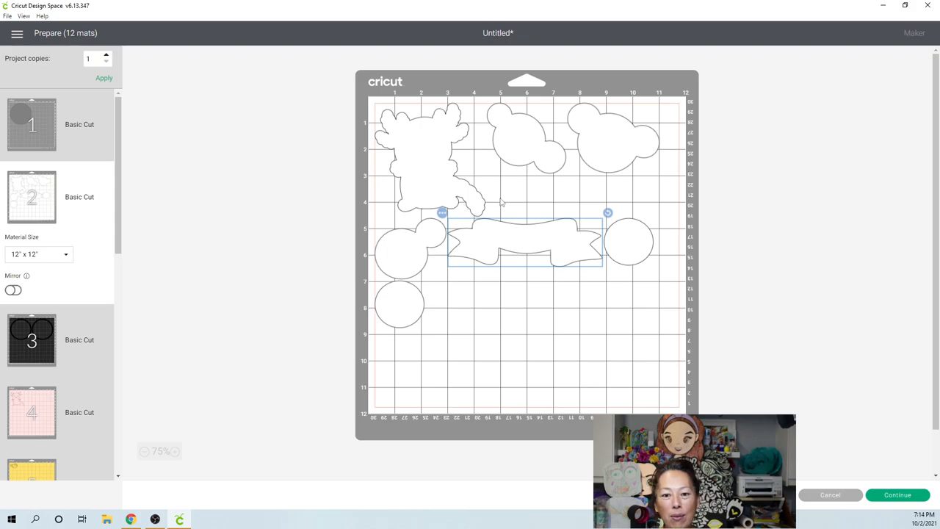
mouse_move(429, 188)
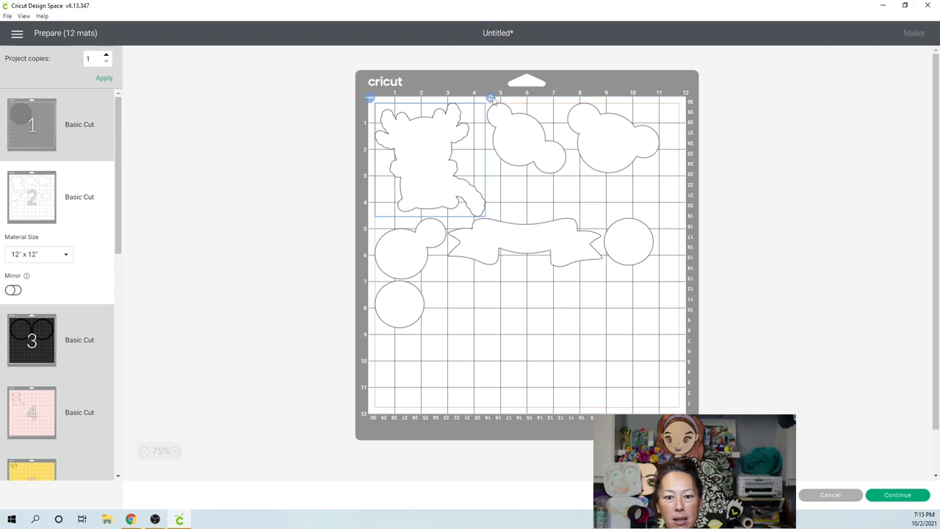
- Drag the axolotl, bubble clusters and circles on mat 2 into a tight top-left layout
drag(491, 97, 498, 106)
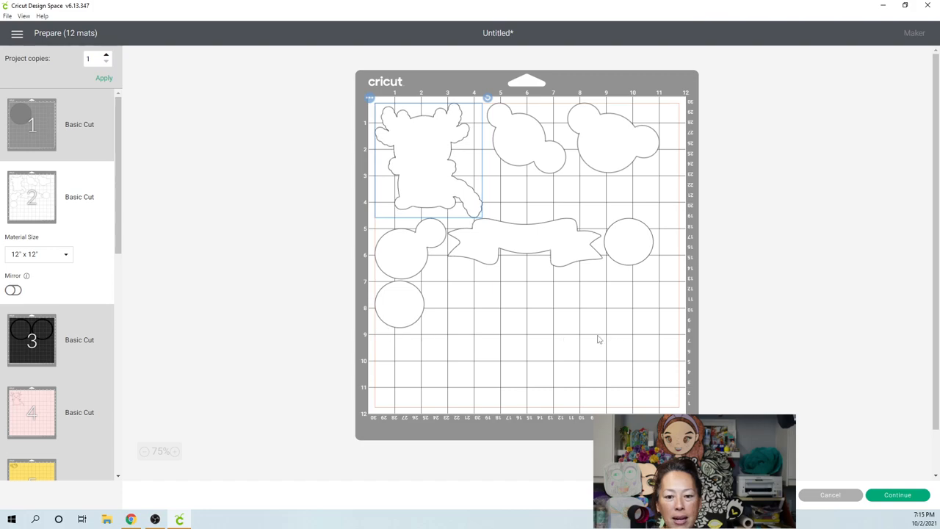
mouse_move(547, 169)
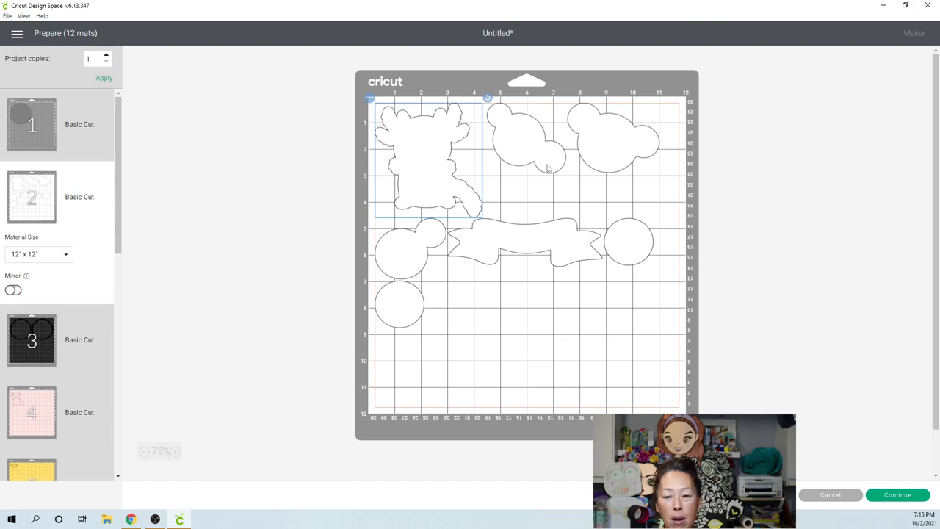
click(511, 135)
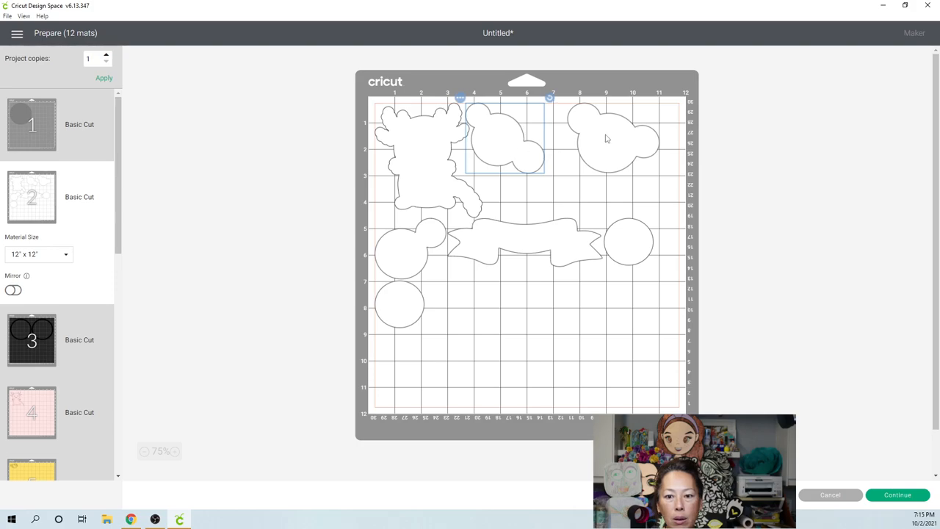
drag(550, 97, 646, 82)
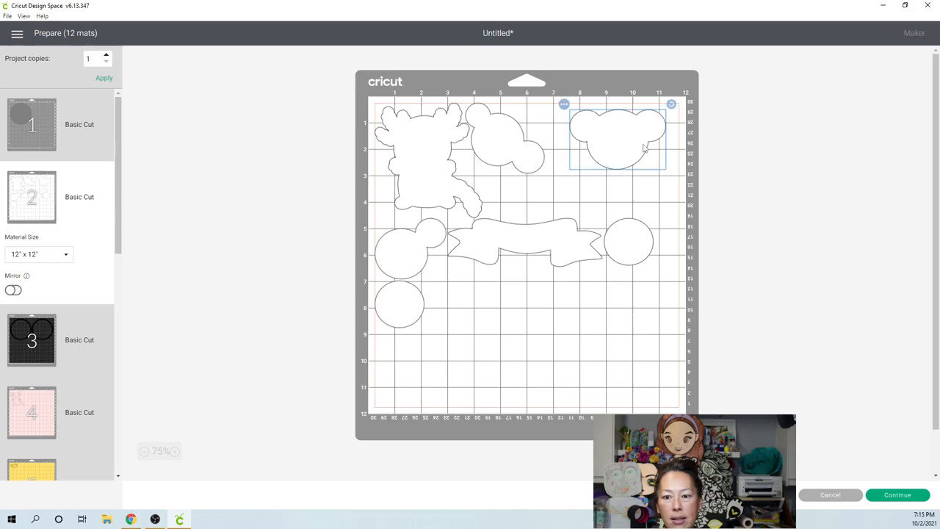
drag(617, 135, 629, 132)
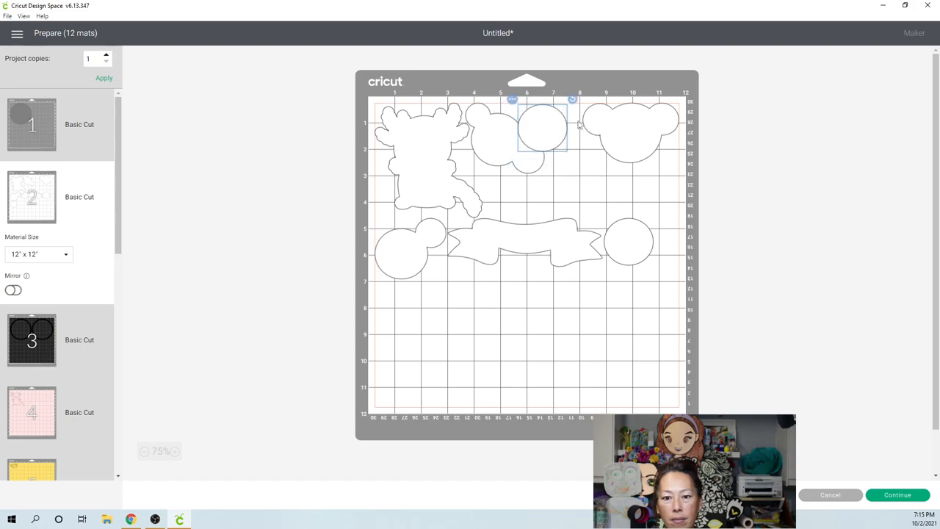
drag(542, 129, 556, 126)
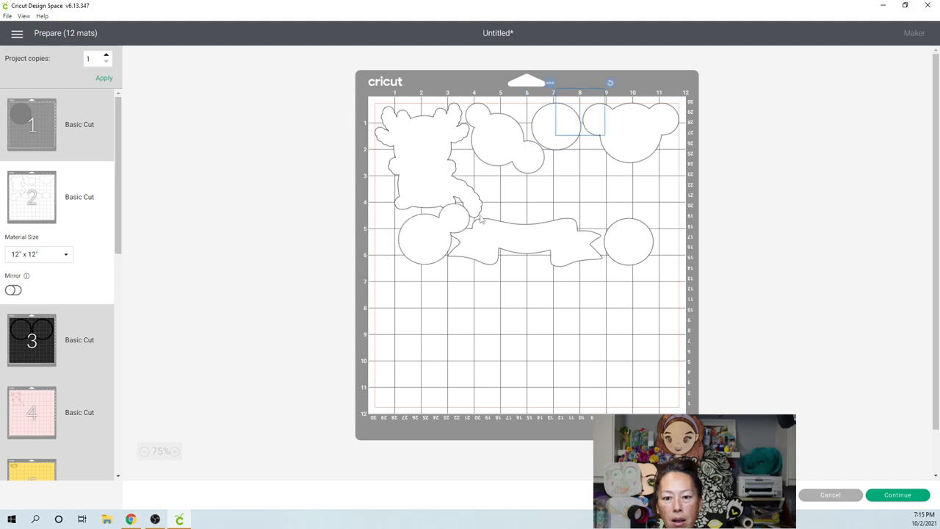
drag(578, 121, 566, 191)
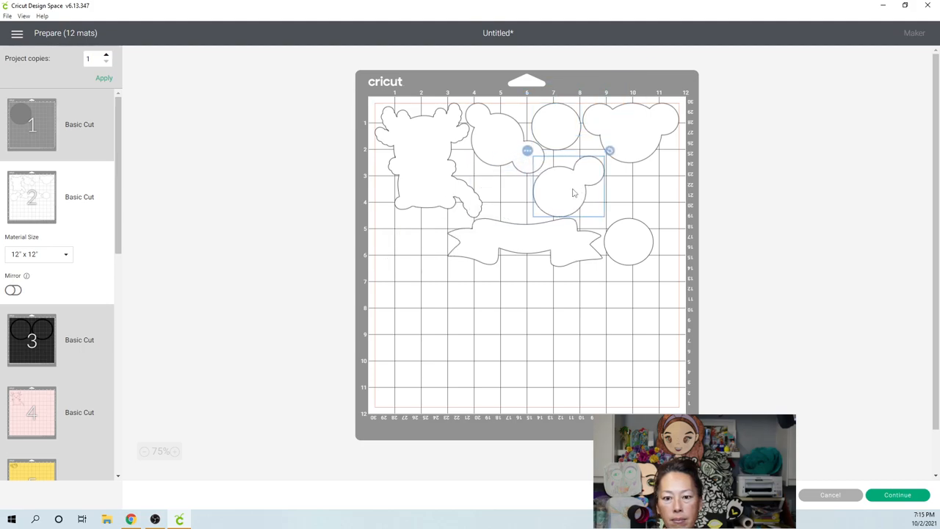
mouse_move(650, 136)
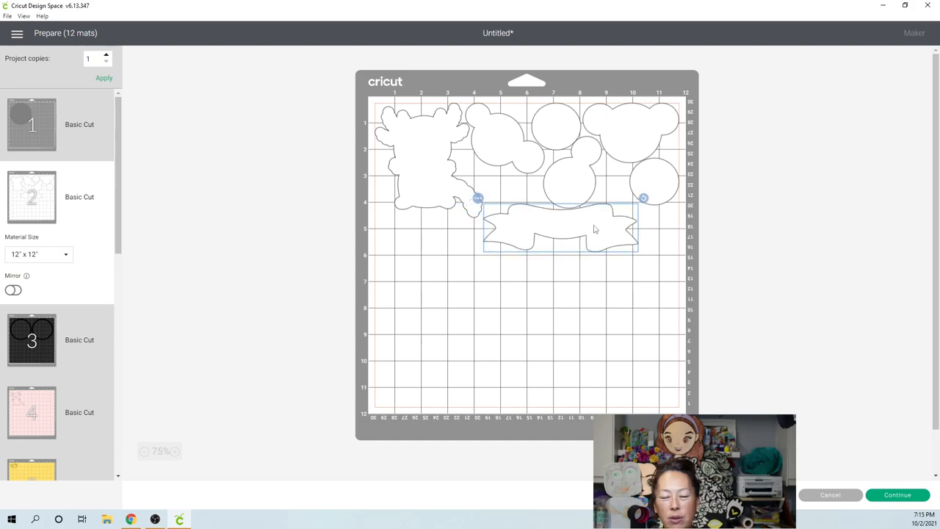
mouse_move(581, 182)
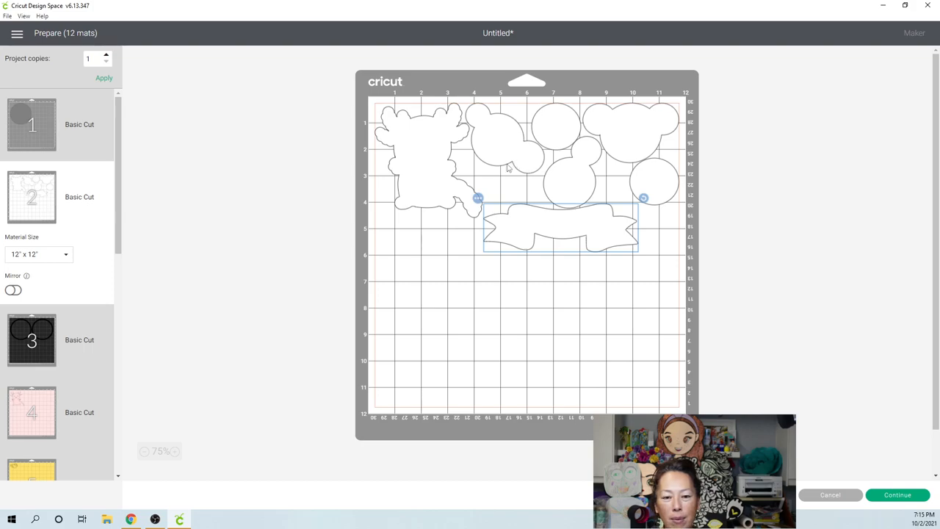
mouse_move(409, 156)
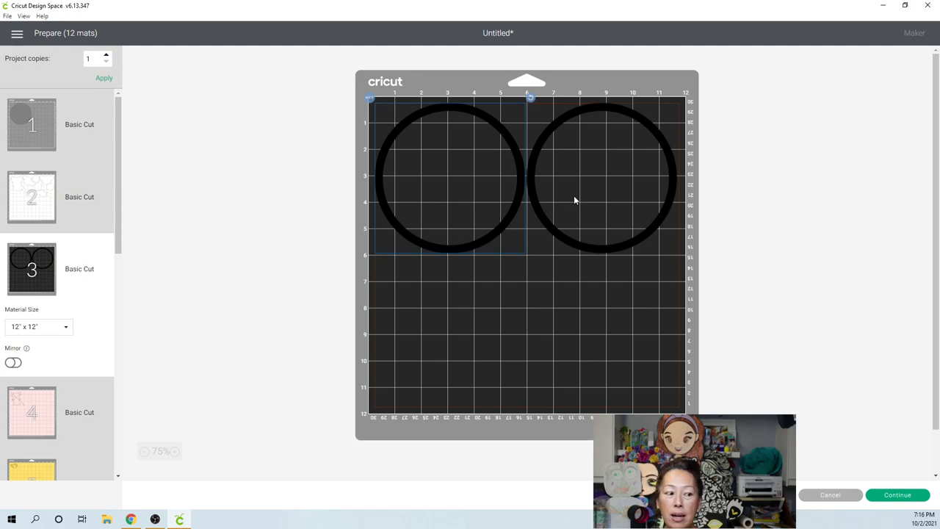
- Scroll down the mat list past the green seaweed mat to the light blue mat
scroll(down, 3)
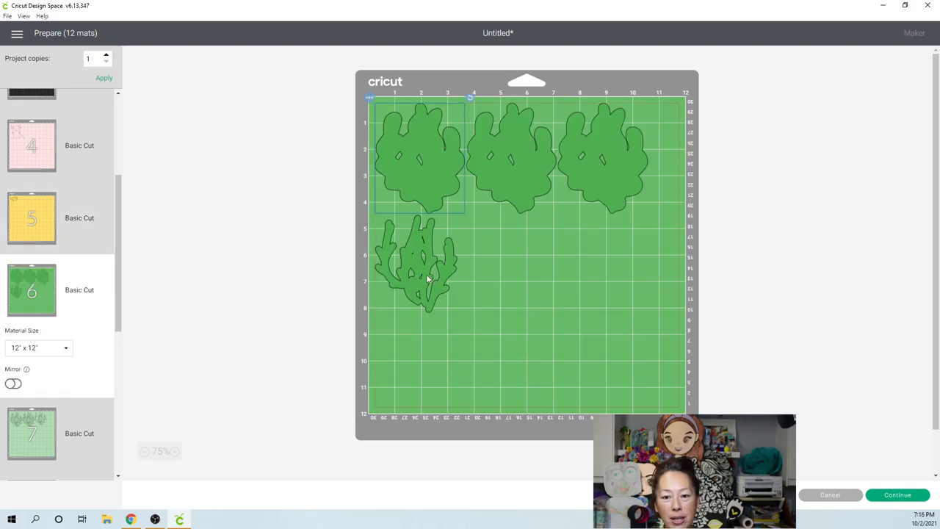
scroll(down, 3)
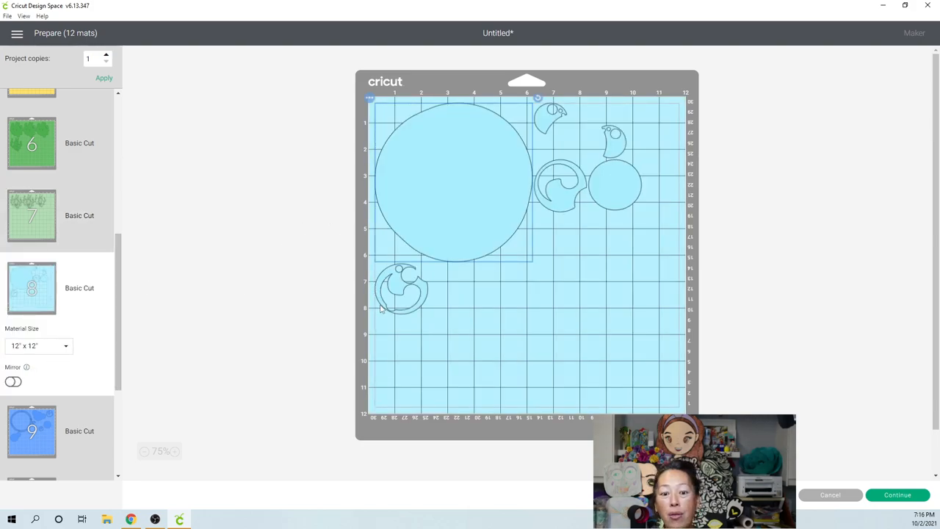
- Place the dark blue bubble pieces inside the large ring on mat 9, then continue to mat 12
drag(399, 286, 572, 272)
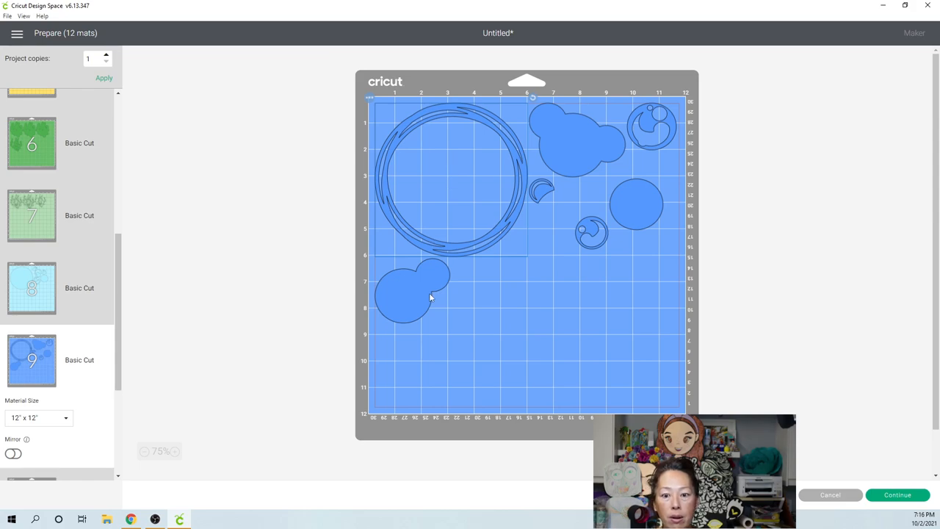
drag(411, 290, 441, 155)
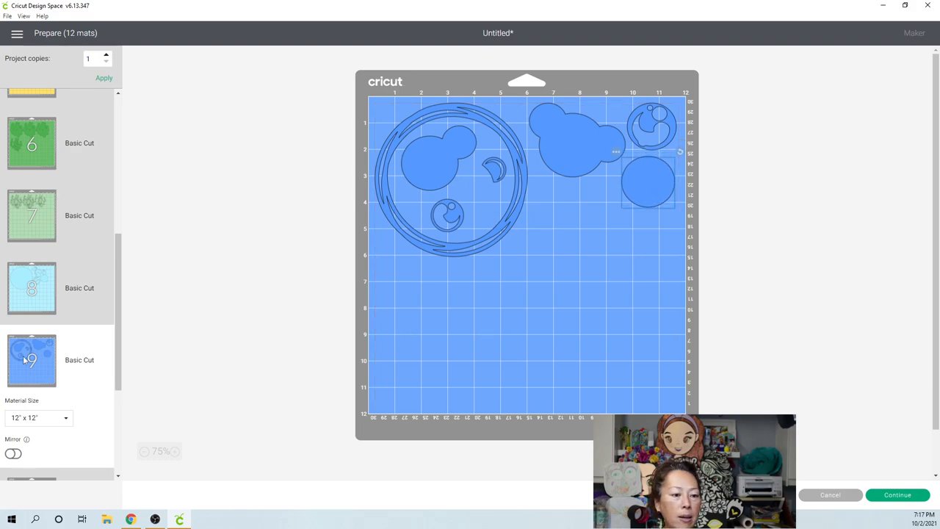
scroll(down, 3)
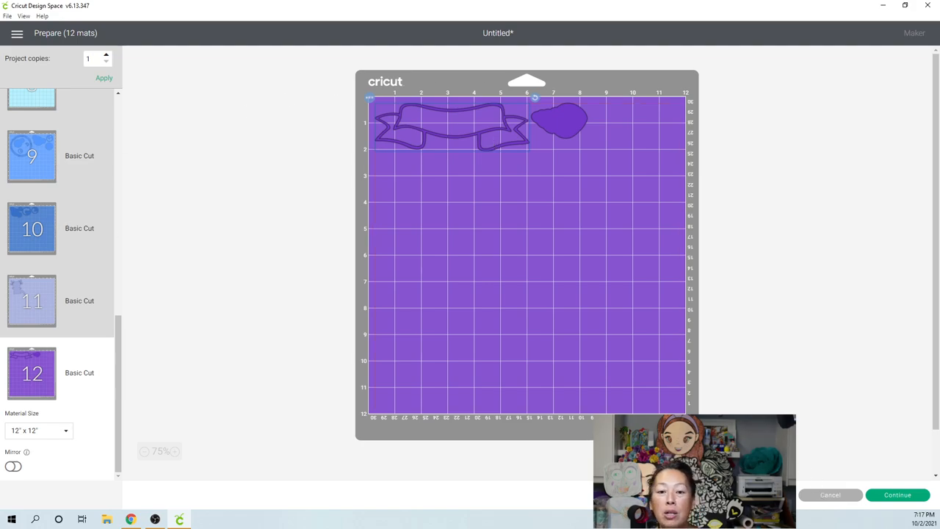
- Cancel the Prepare screen to return to the design canvas
click(830, 493)
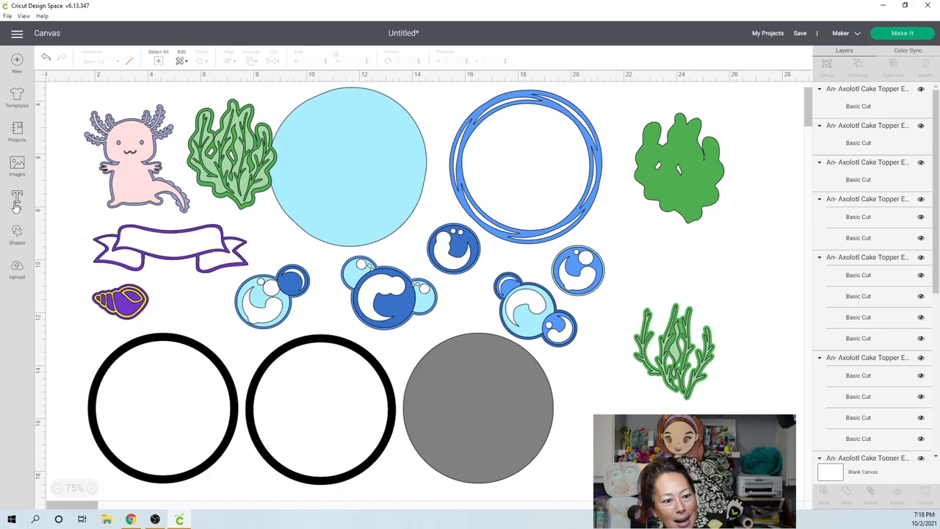
- Add a text layer in the Haniberryku script font reading 'emma'
click(17, 198)
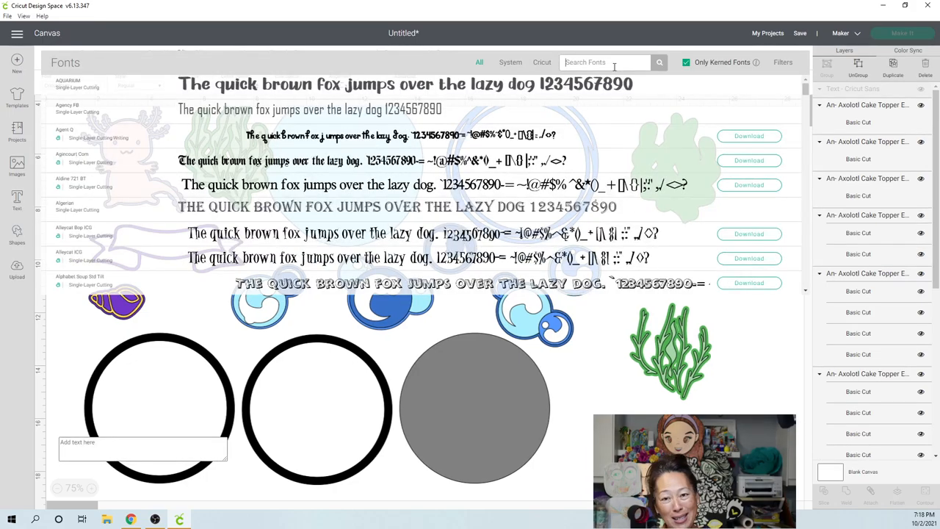
text(haniberry)
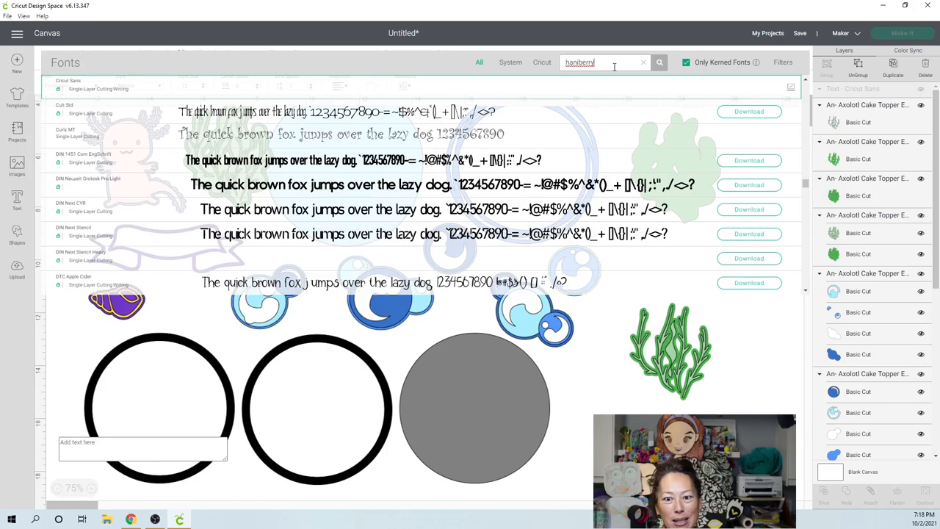
key(Backspace)
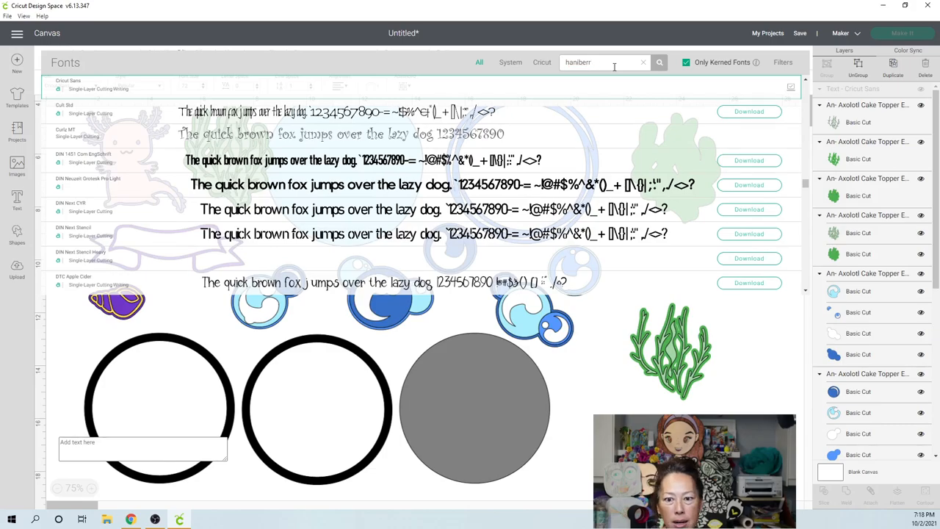
text(hanib)
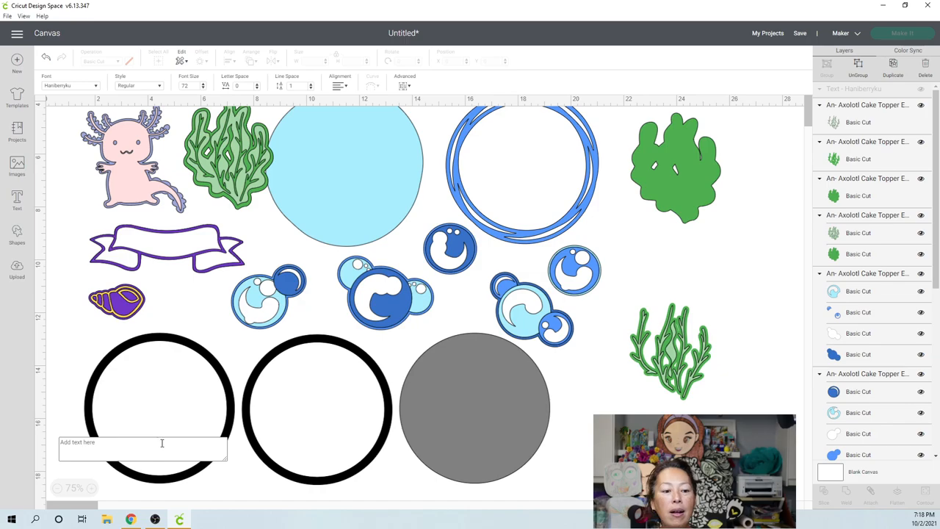
text(emma)
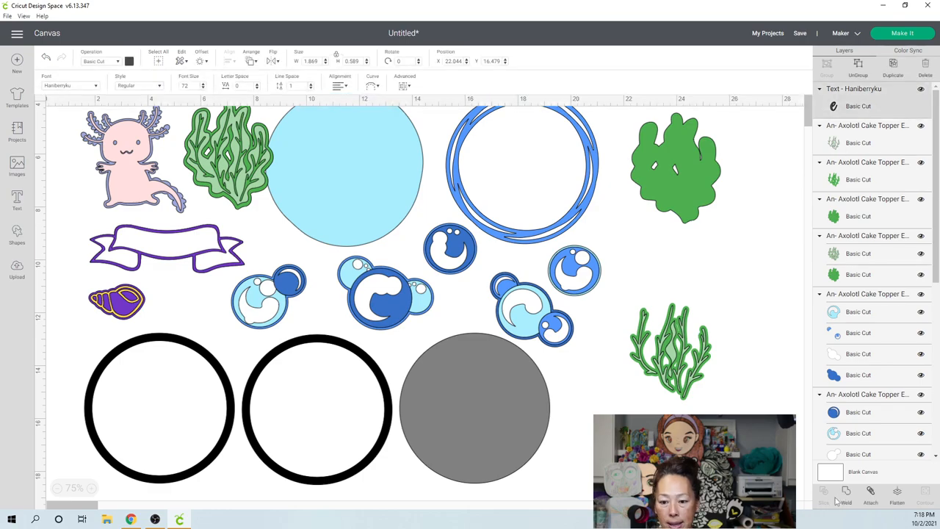
mouse_move(82, 94)
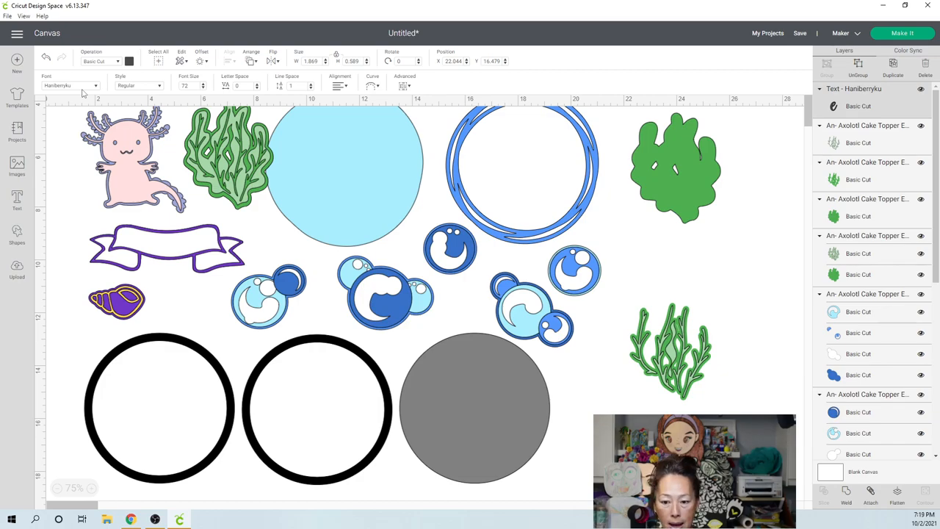
mouse_move(364, 151)
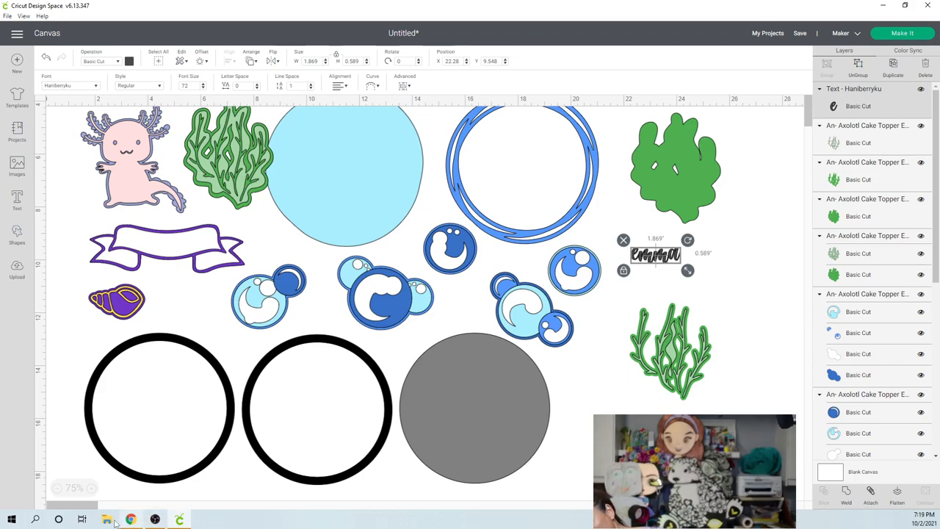
- Bring Chrome forward and search Windows Start for 'main' to launch MainType
click(131, 520)
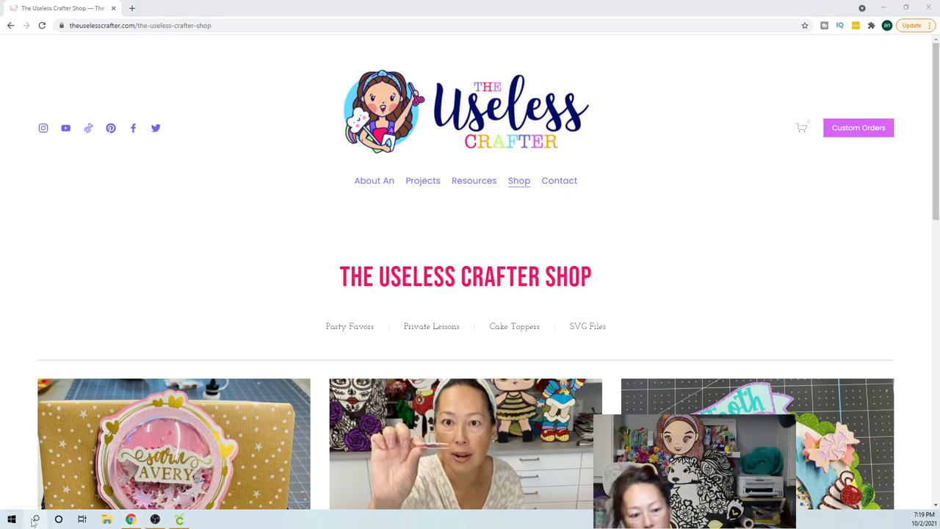
click(35, 520)
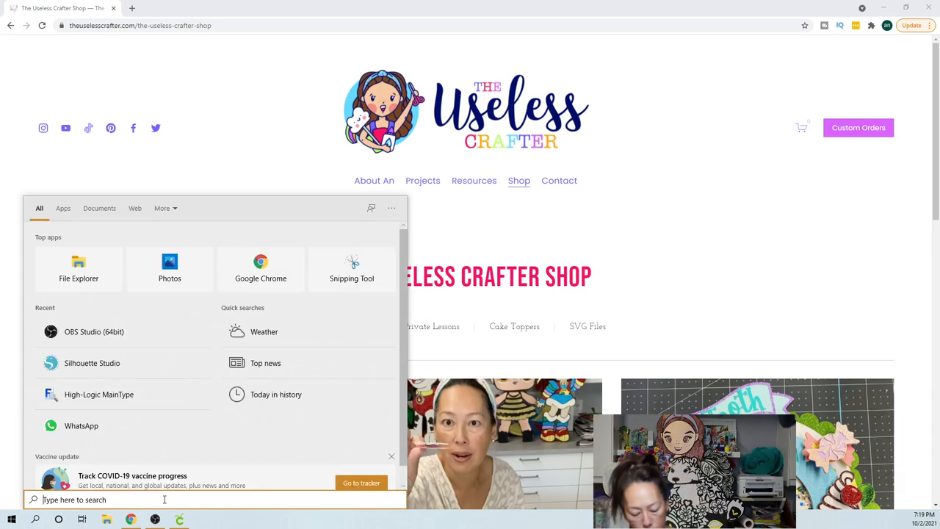
text(main)
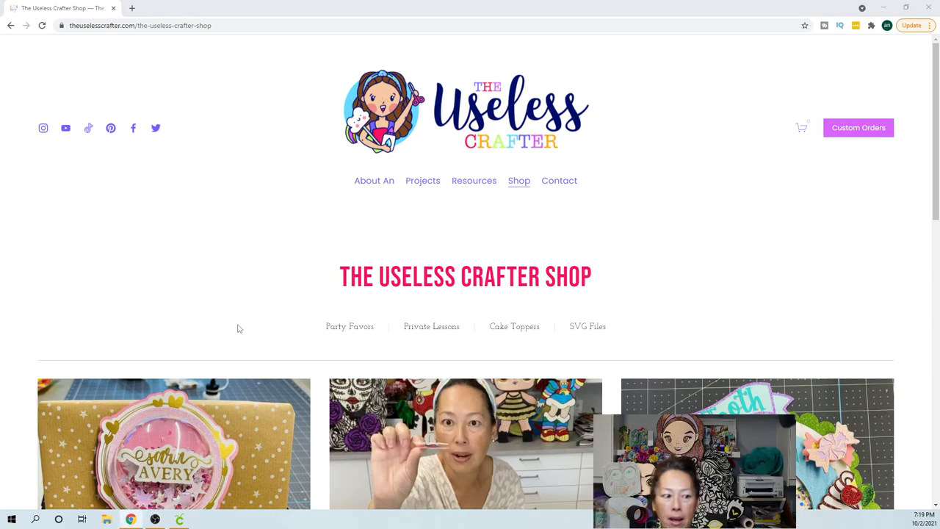
mouse_move(246, 322)
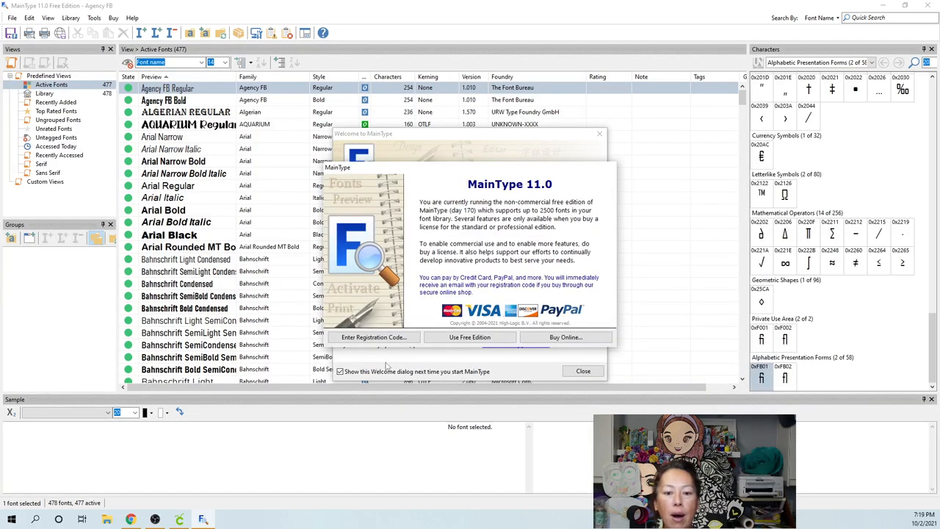
- Continue with MainType's free edition, dismiss the welcome, and select Haniberryku Regular
click(470, 336)
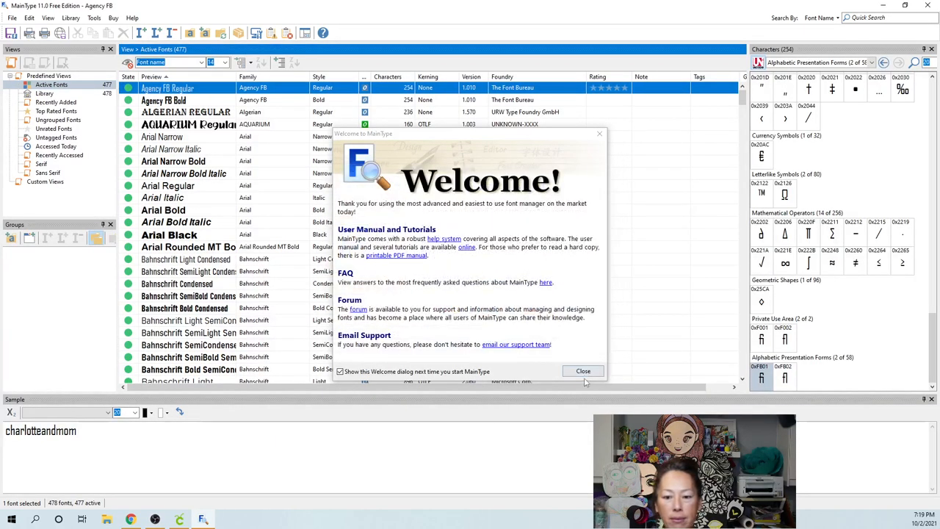
click(581, 370)
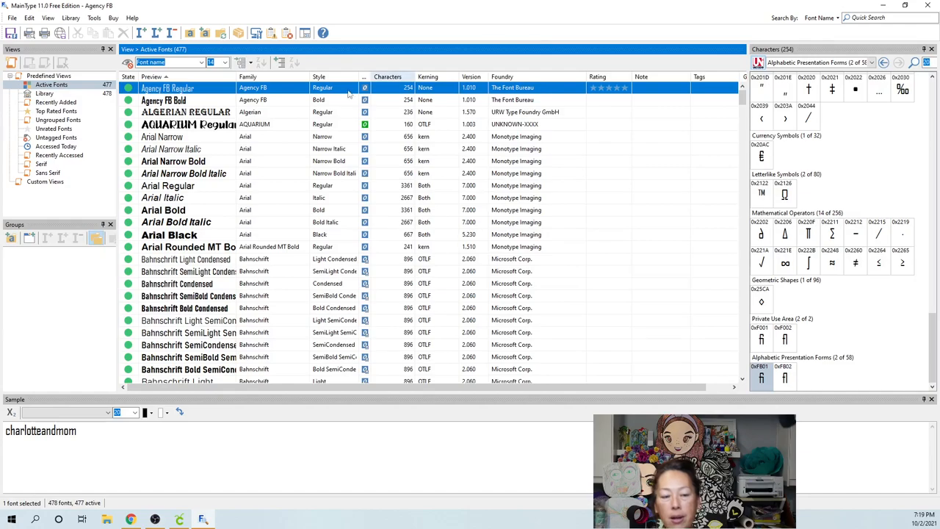
scroll(down, 3)
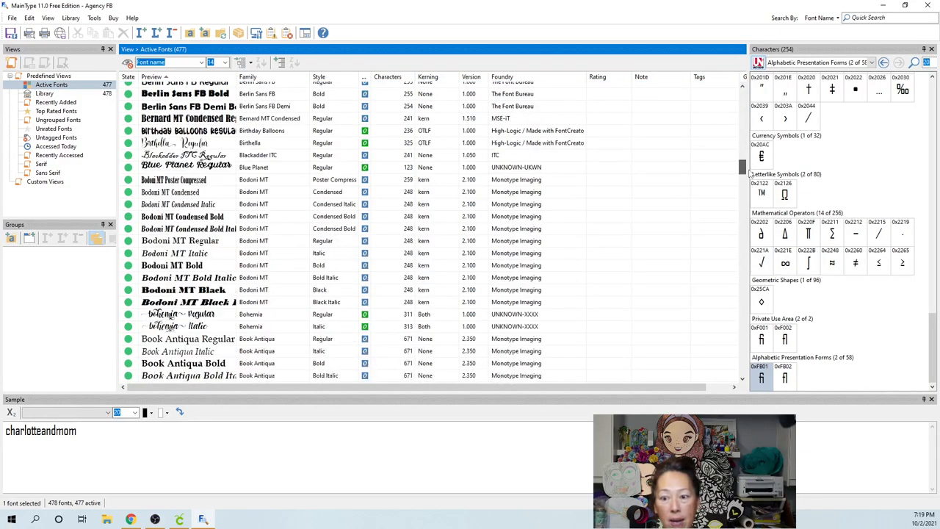
scroll(down, 3)
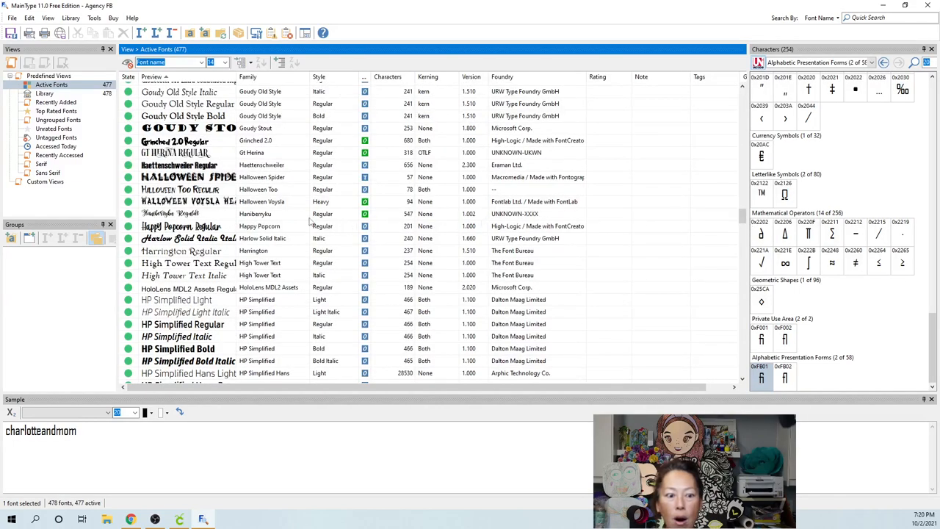
click(188, 215)
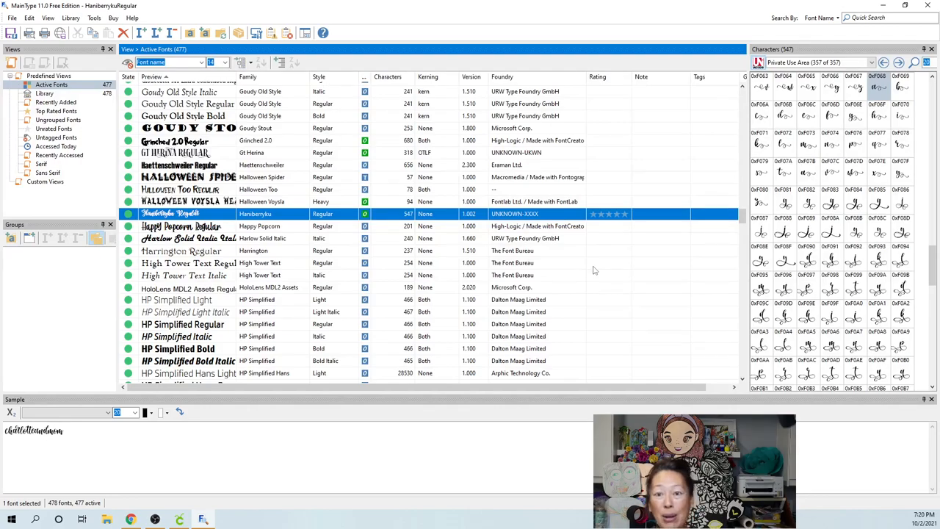
mouse_move(902, 276)
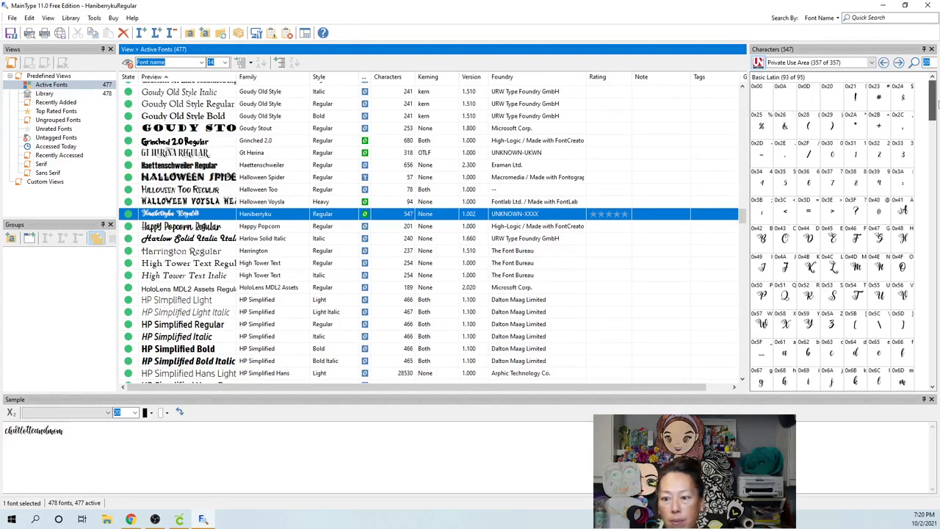
- Scroll the Characters panel to a decorative swash glyph and return to Design Space
scroll(down, 3)
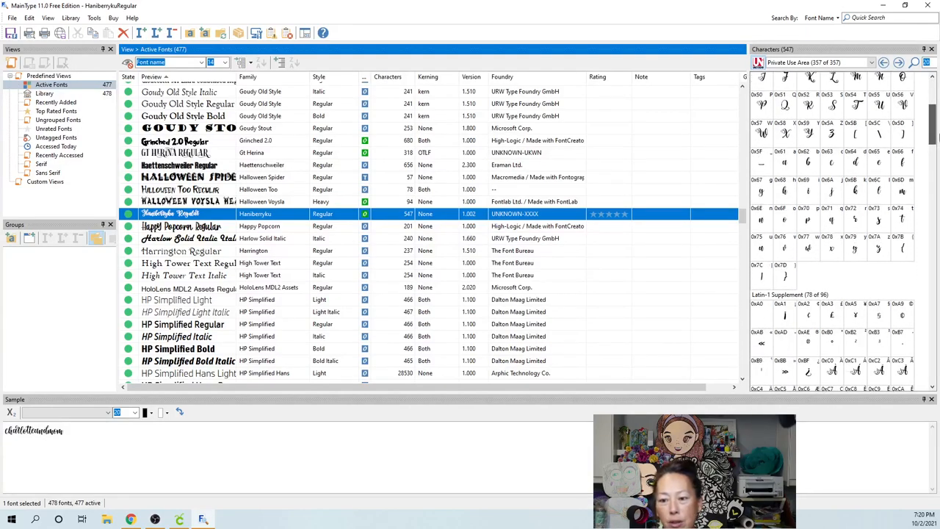
scroll(down, 3)
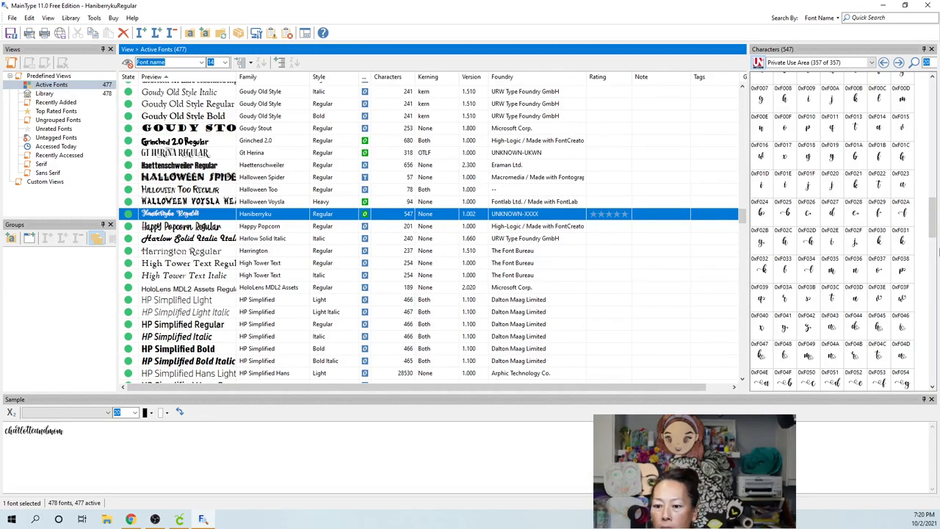
scroll(down, 3)
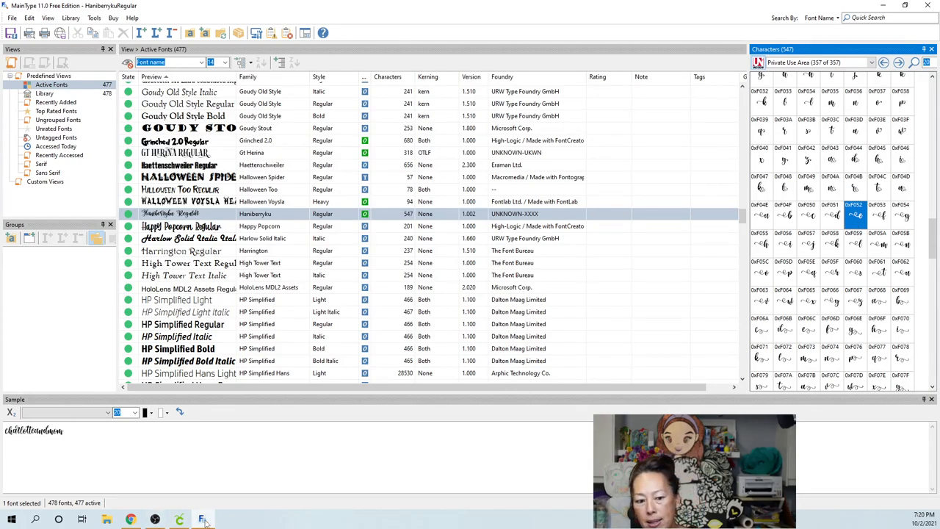
click(203, 520)
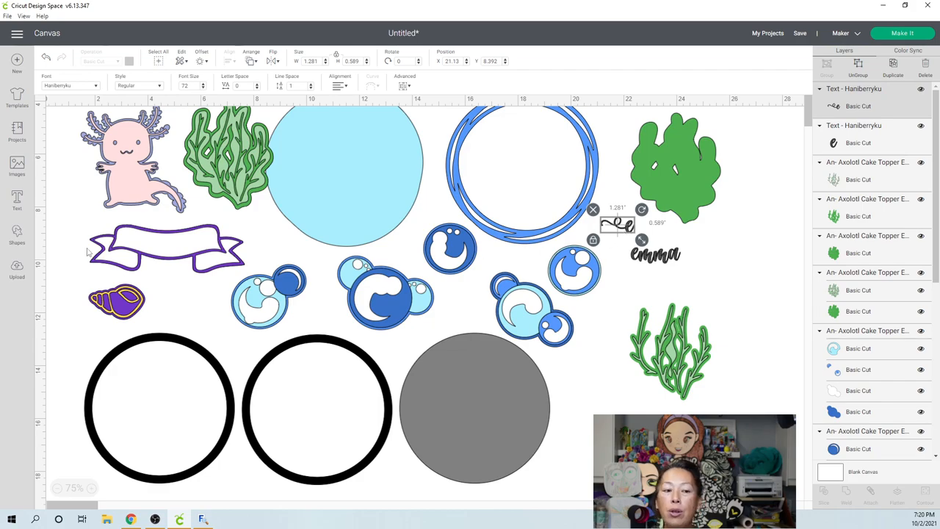
- Add a new text layer with the pasted swash glyph positioned before 'emma'
click(17, 198)
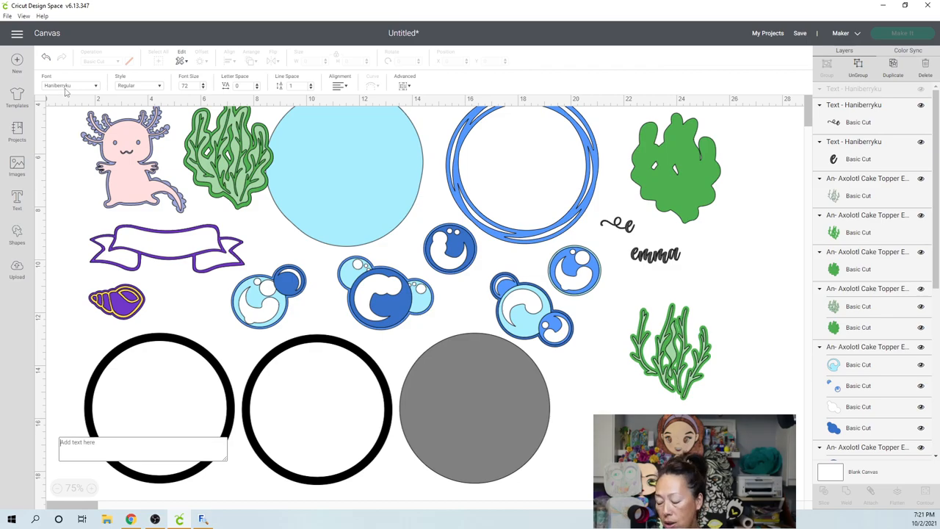
mouse_move(637, 73)
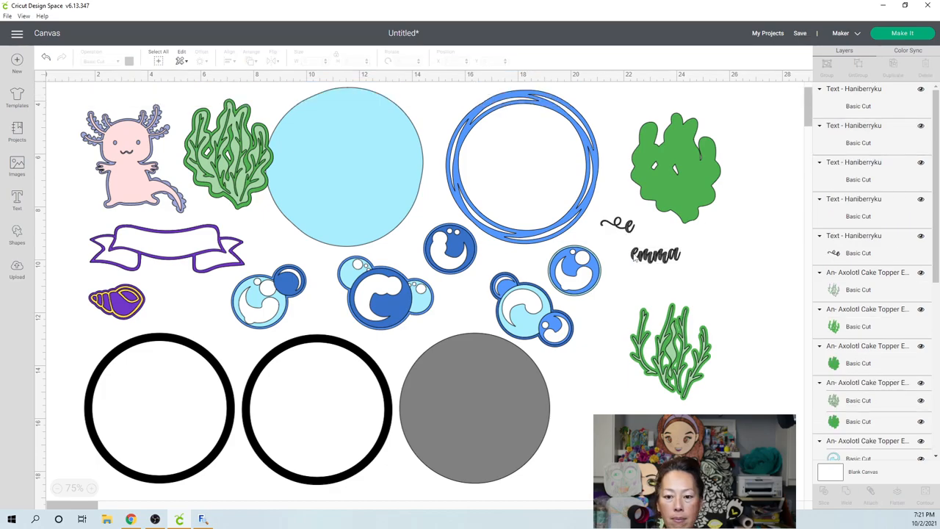
click(654, 256)
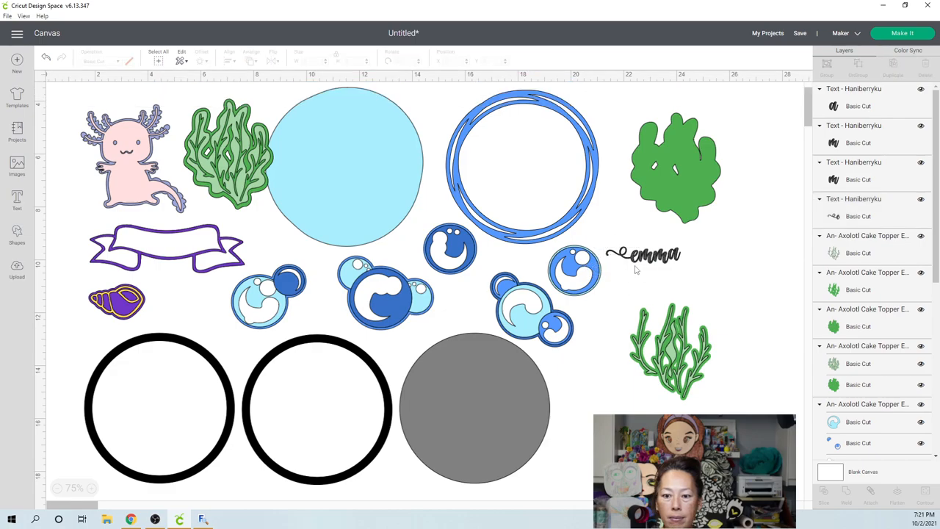
click(643, 255)
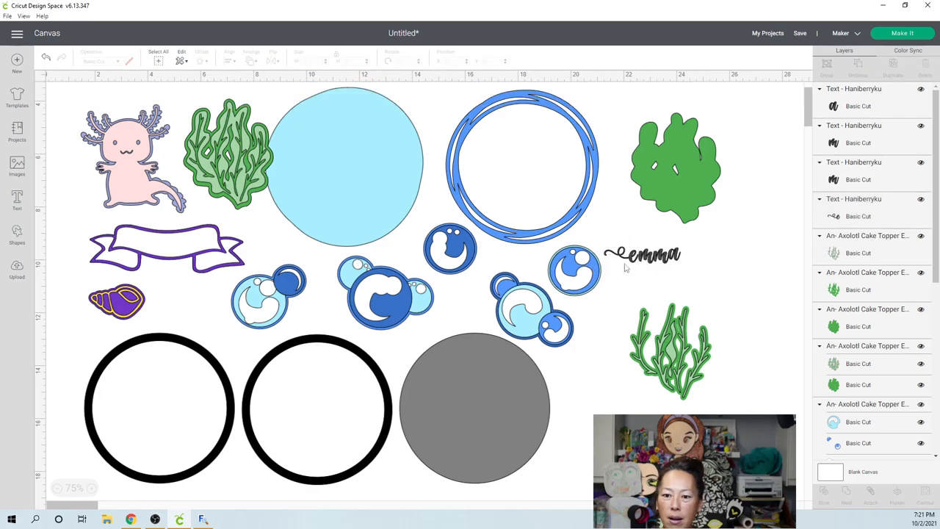
click(643, 254)
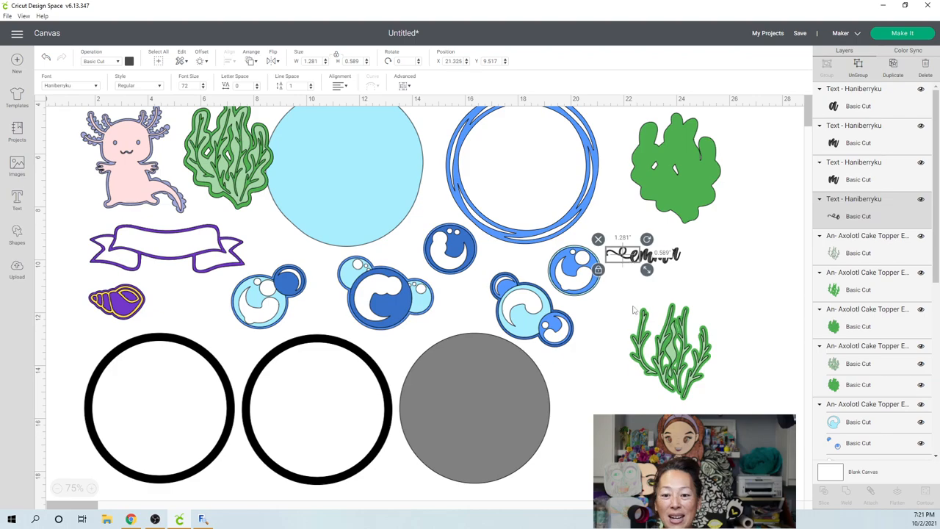
- Ungroup emma's letters, close the gap to the last letter, and weld the name with swashes
click(670, 350)
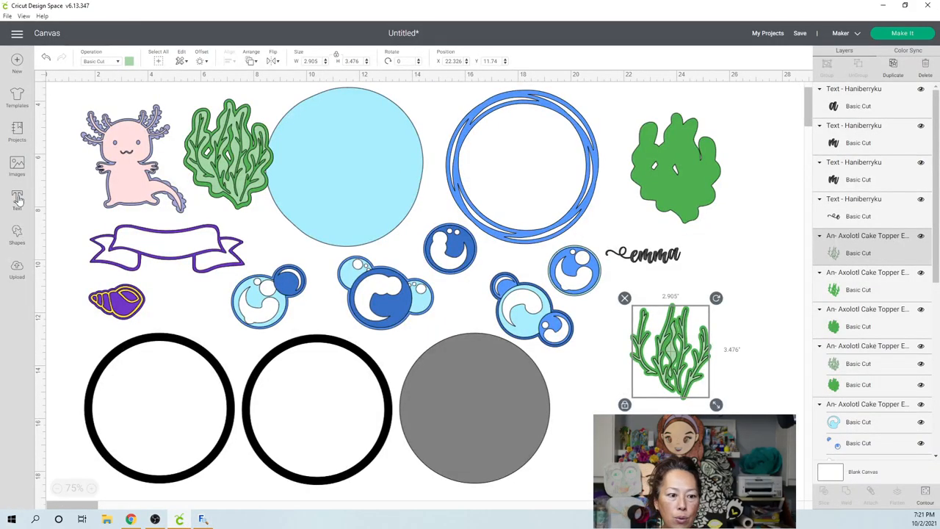
click(18, 199)
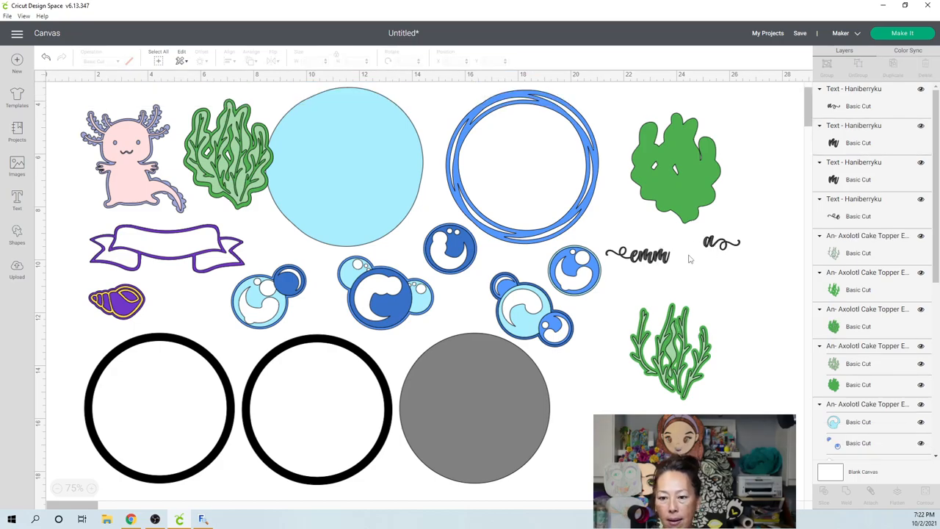
click(637, 256)
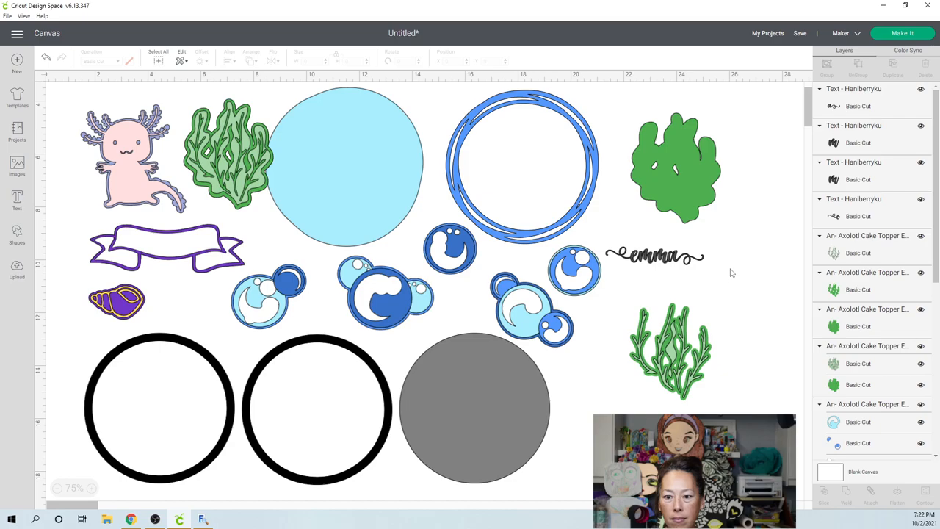
click(654, 256)
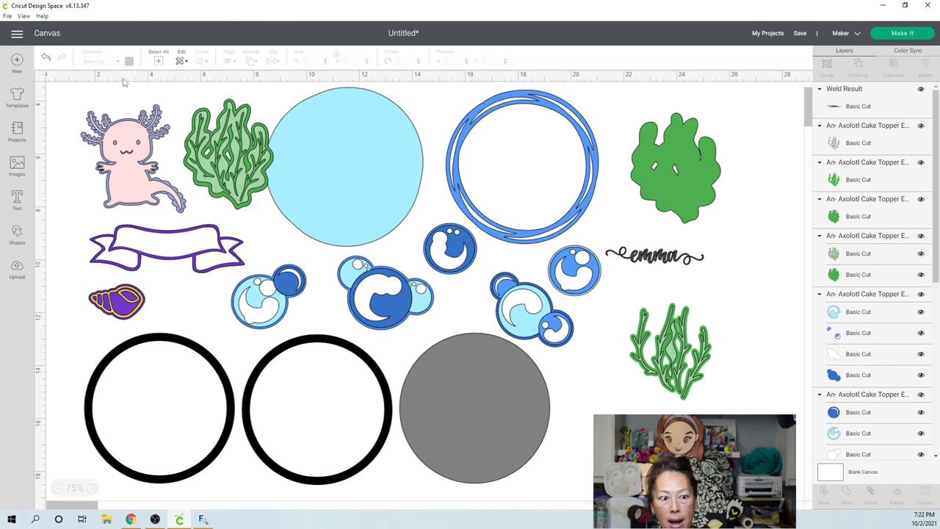
- Recolour the welded emma name to gold
click(654, 256)
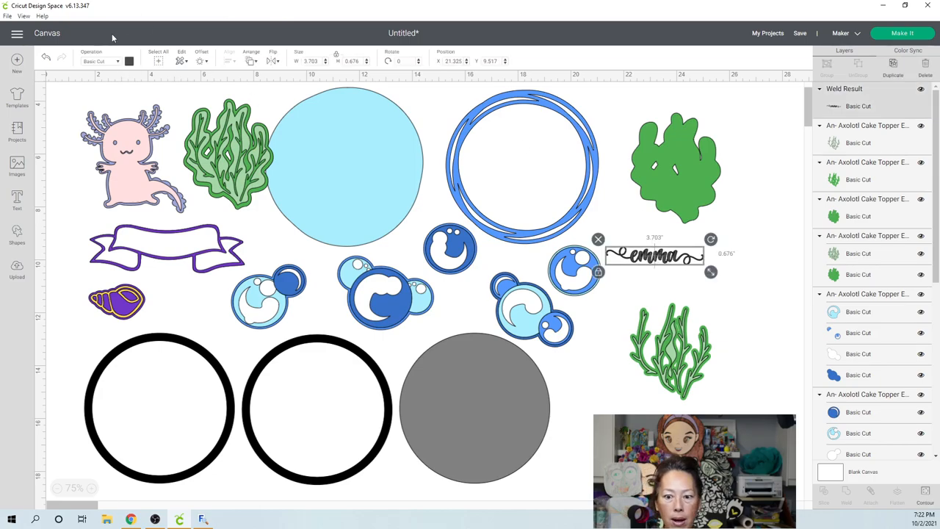
click(129, 60)
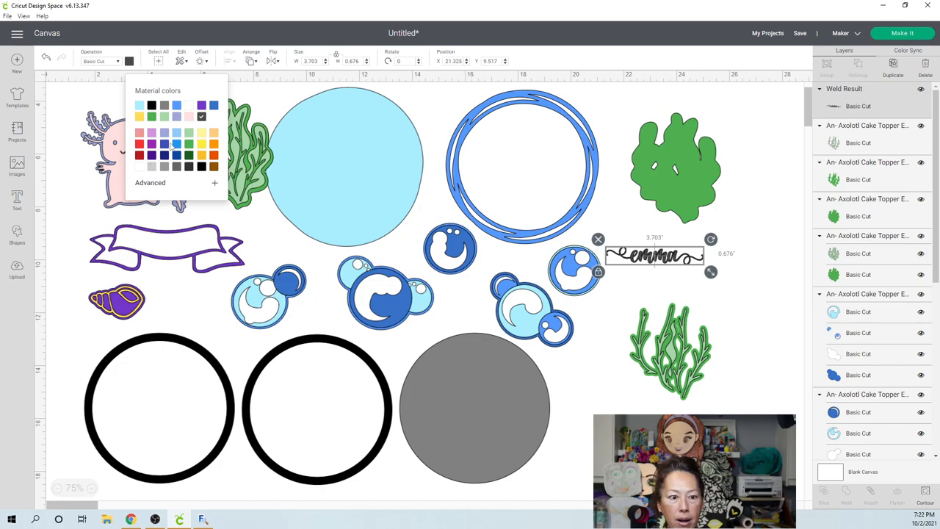
click(138, 116)
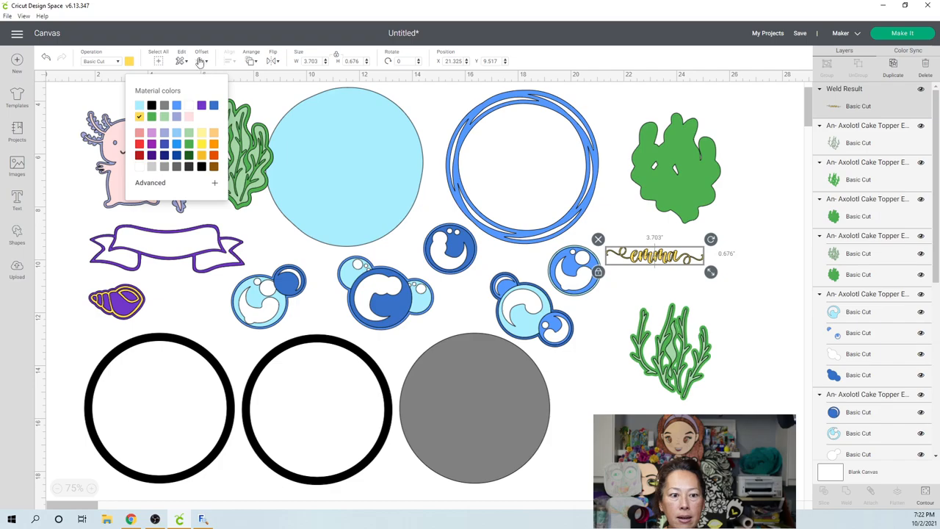
- Add a thin 0.16 offset around emma and give the offset layer a light colour
click(201, 61)
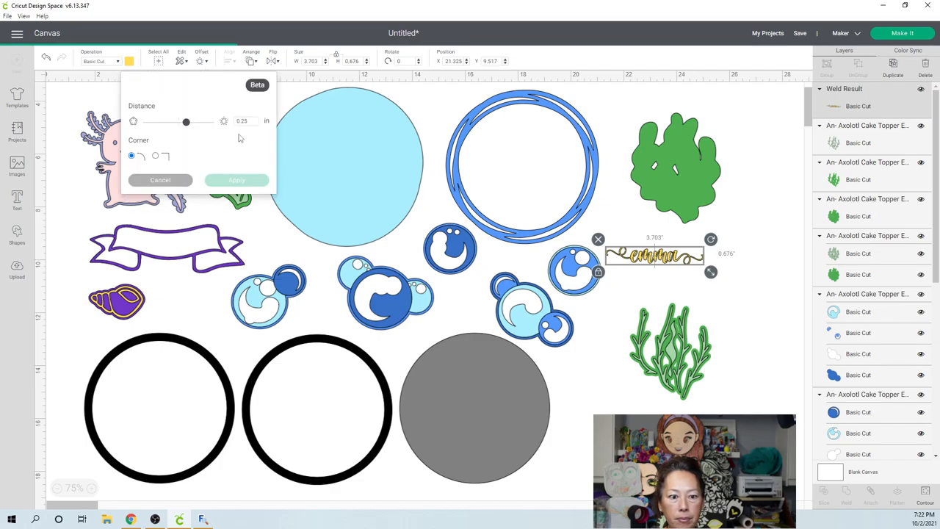
click(243, 121)
text(0.1)
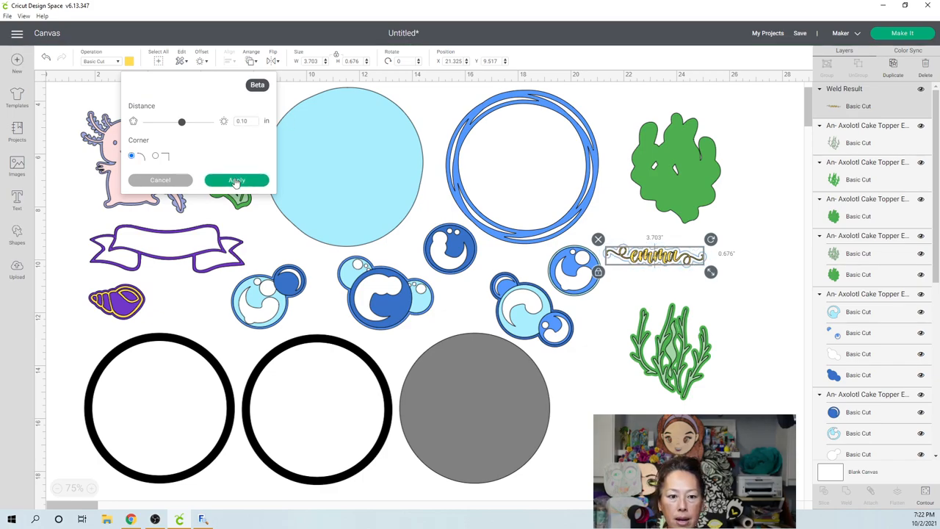
click(237, 179)
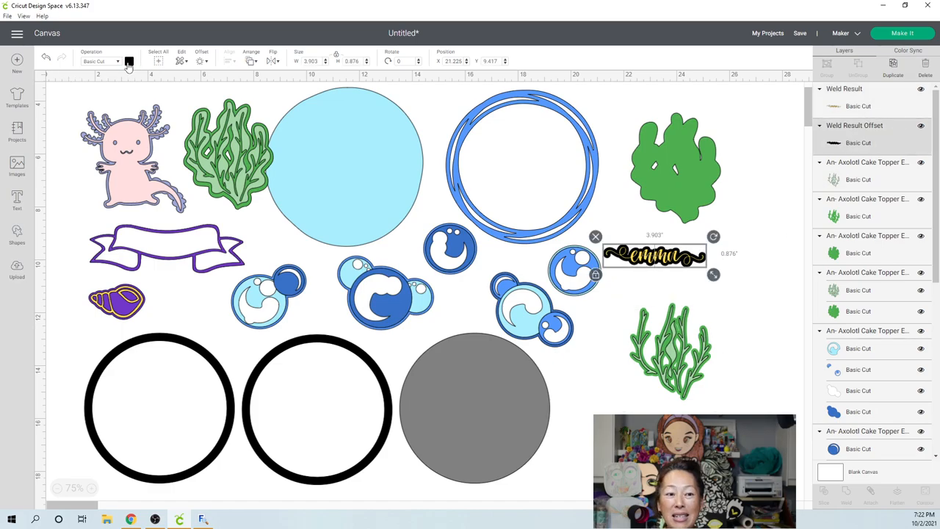
click(129, 62)
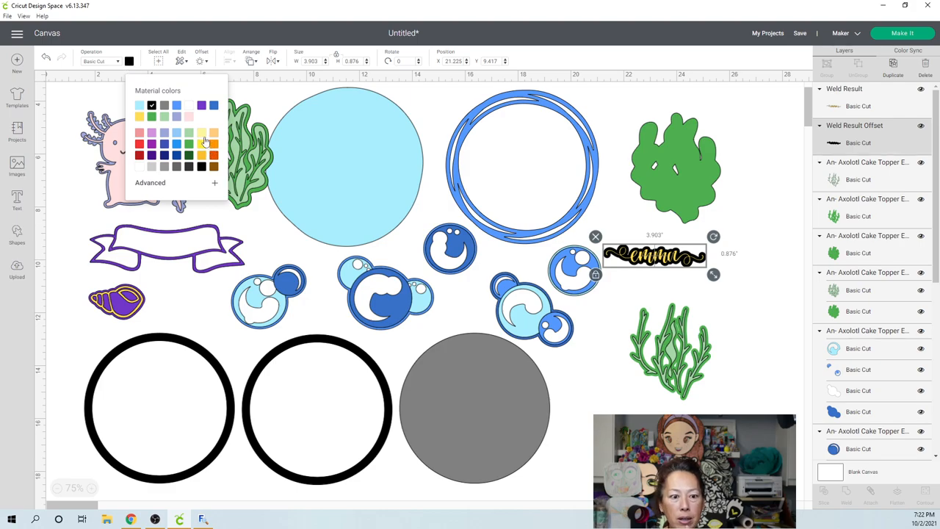
click(746, 246)
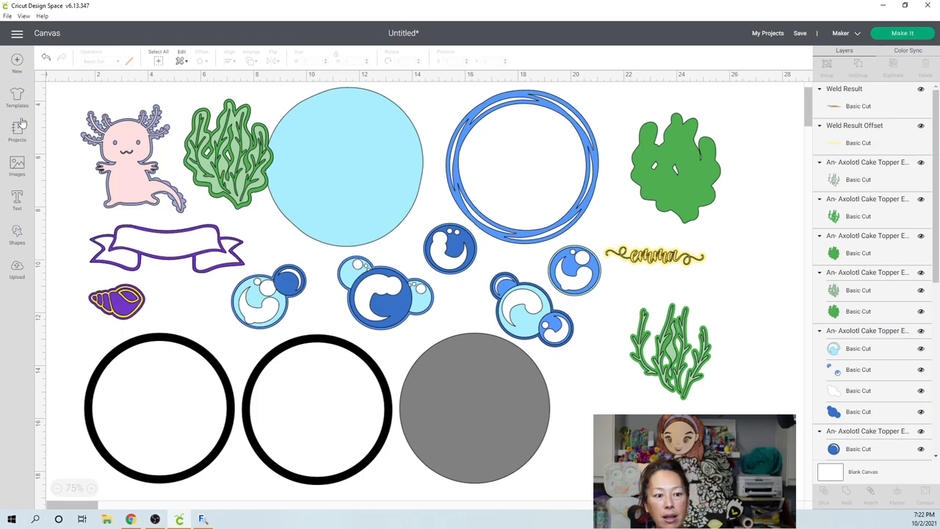
- Add a text 9, move it into the blue ring and set it to the Aquarium font
click(17, 198)
text(9)
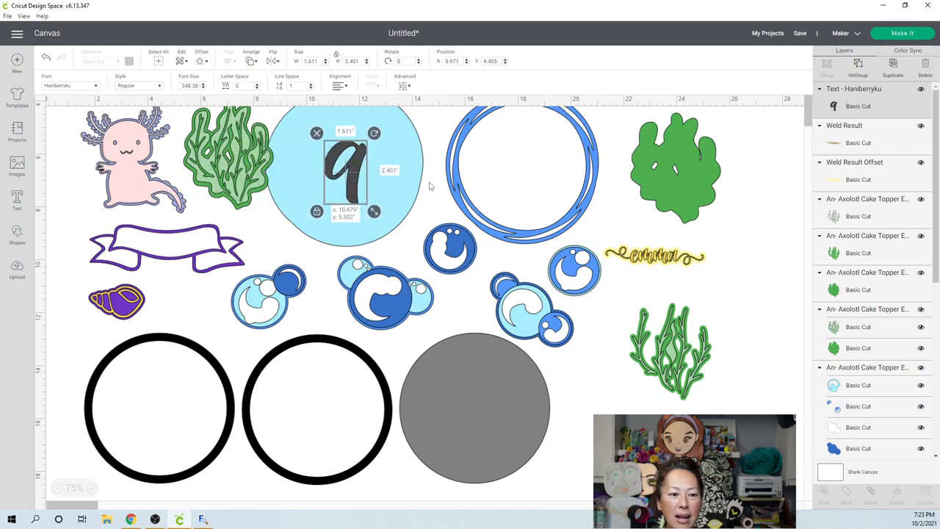
drag(346, 173, 521, 169)
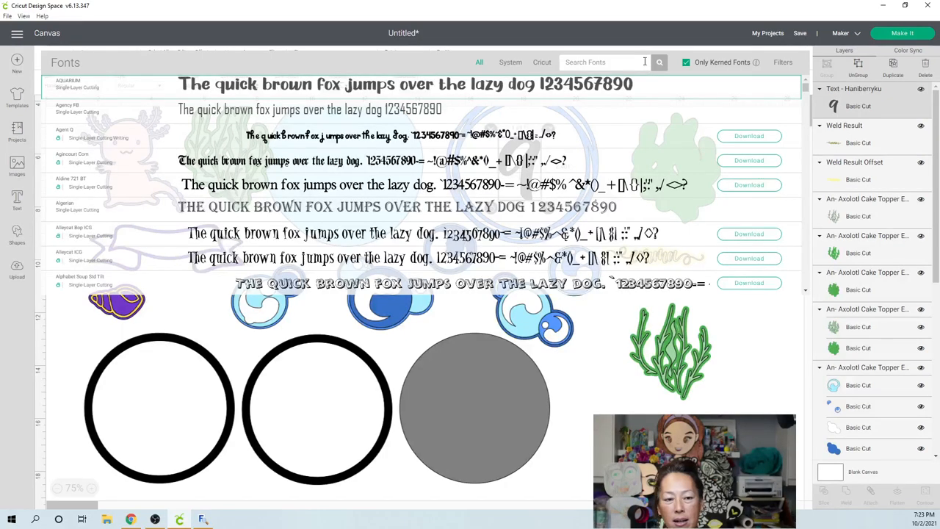
click(404, 84)
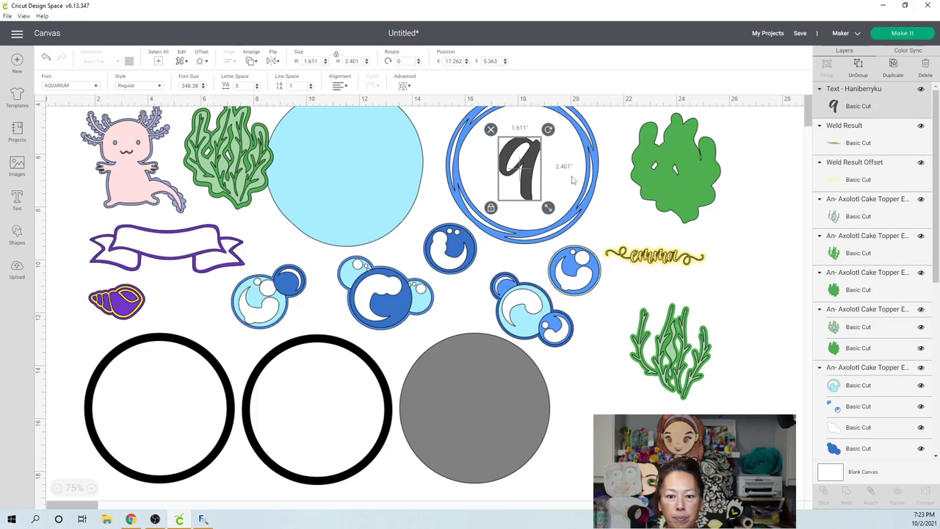
- Reposition and scale the 9 down so it sits centred within the blue ring
drag(547, 209, 600, 232)
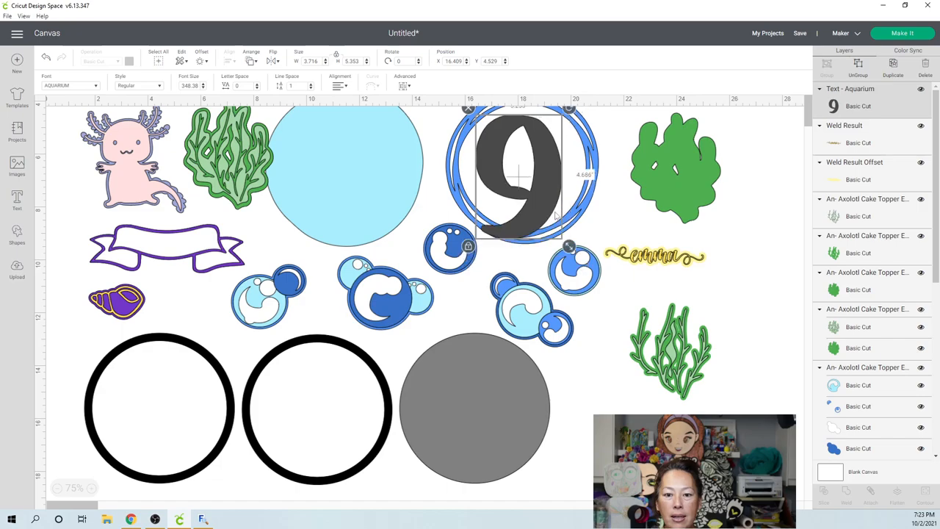
drag(570, 247, 534, 191)
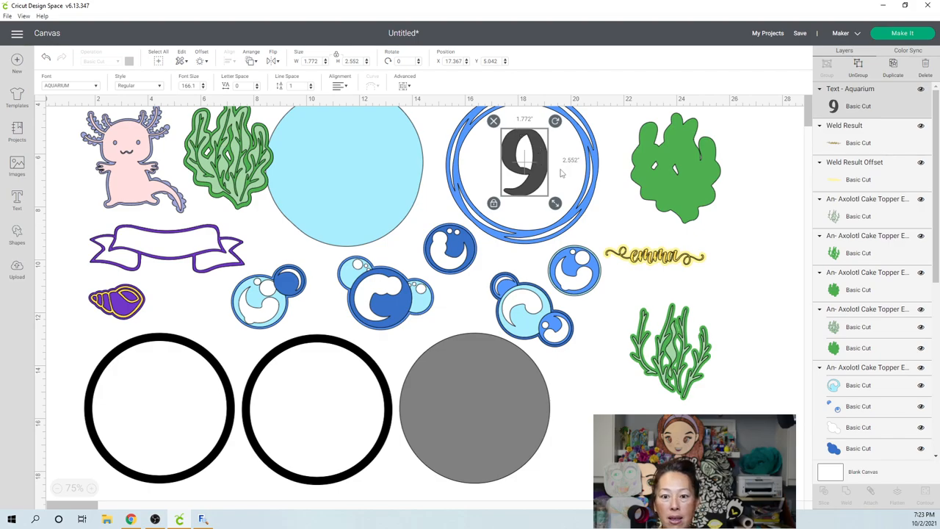
mouse_move(555, 195)
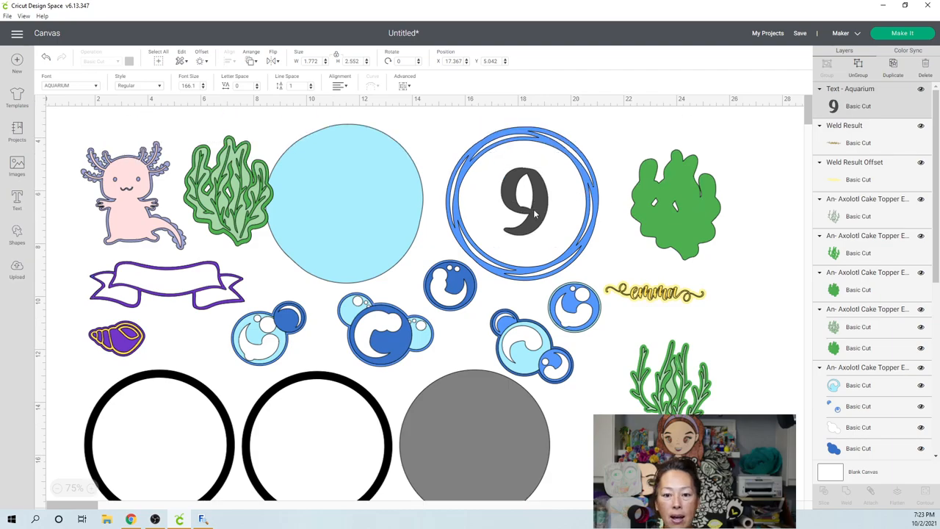
click(526, 206)
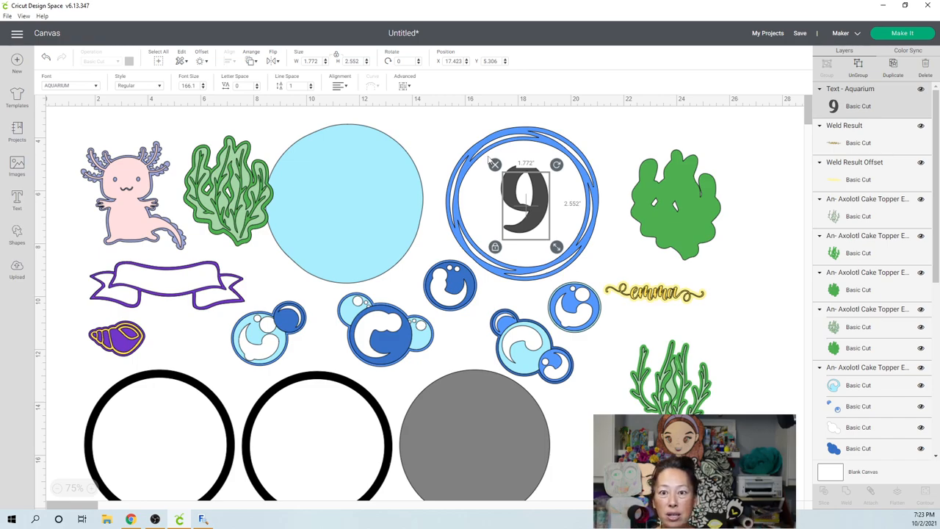
mouse_move(553, 246)
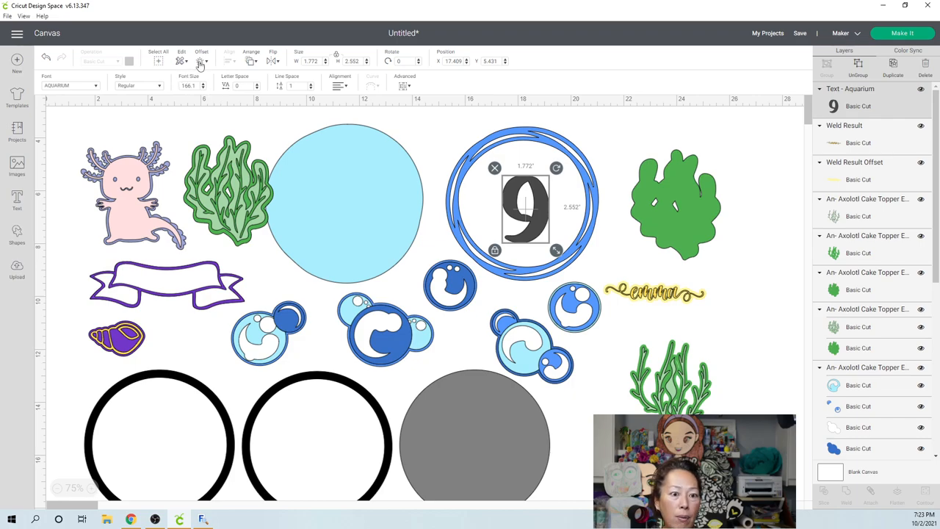
- Add an offset around the 9, make the 9 gold and its offset light-coloured
click(201, 61)
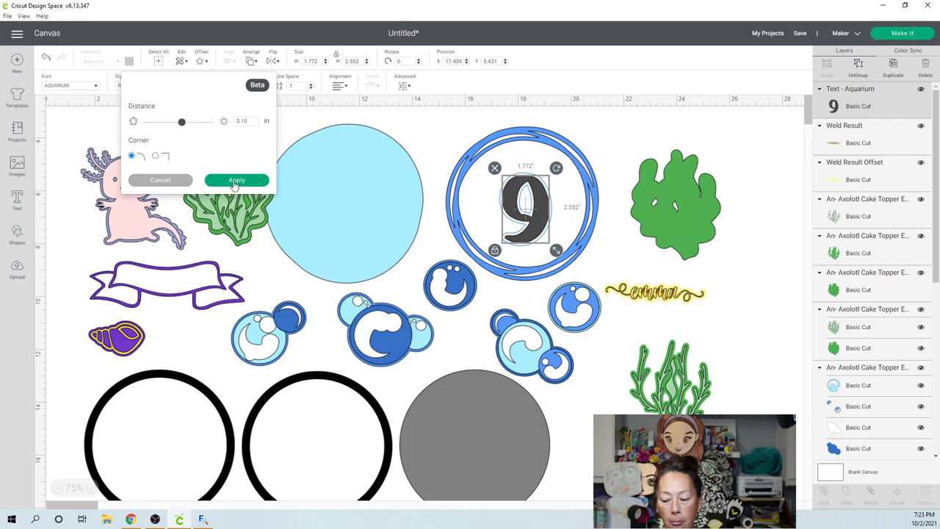
click(236, 179)
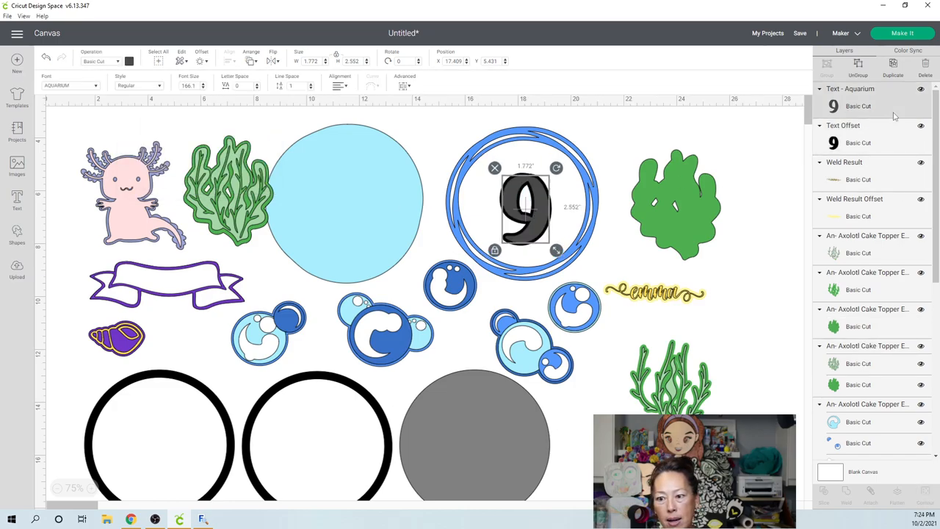
click(129, 61)
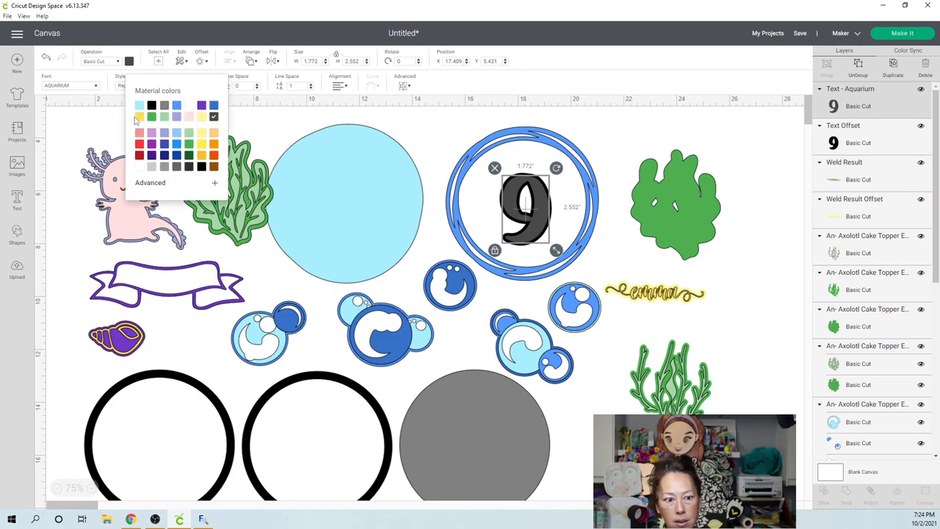
click(138, 117)
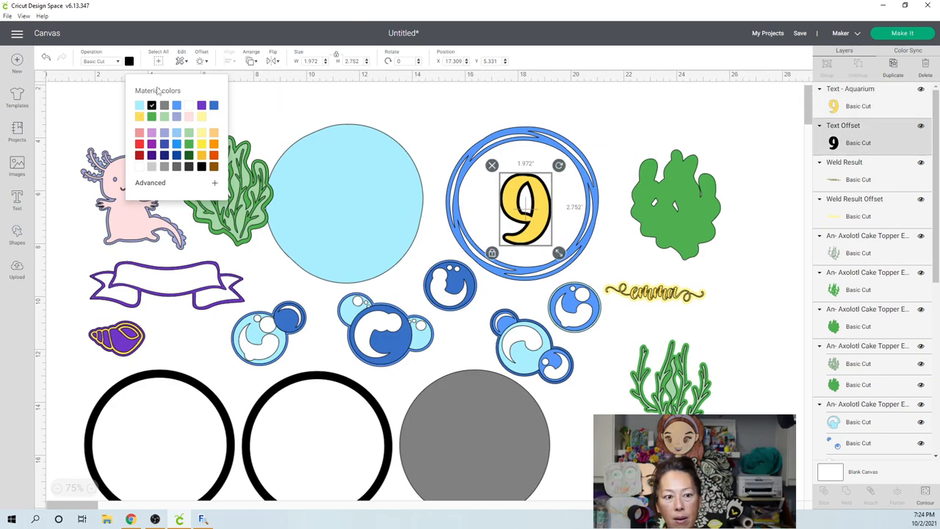
click(201, 106)
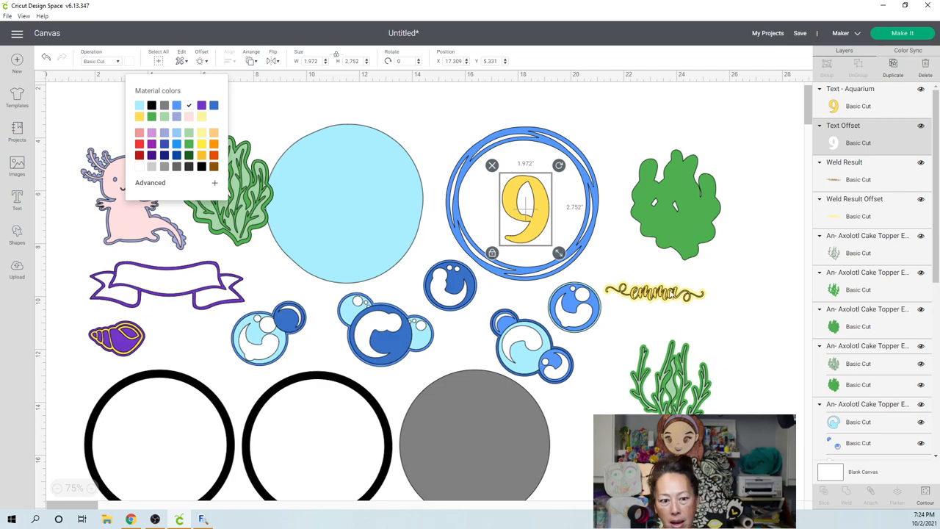
mouse_move(620, 391)
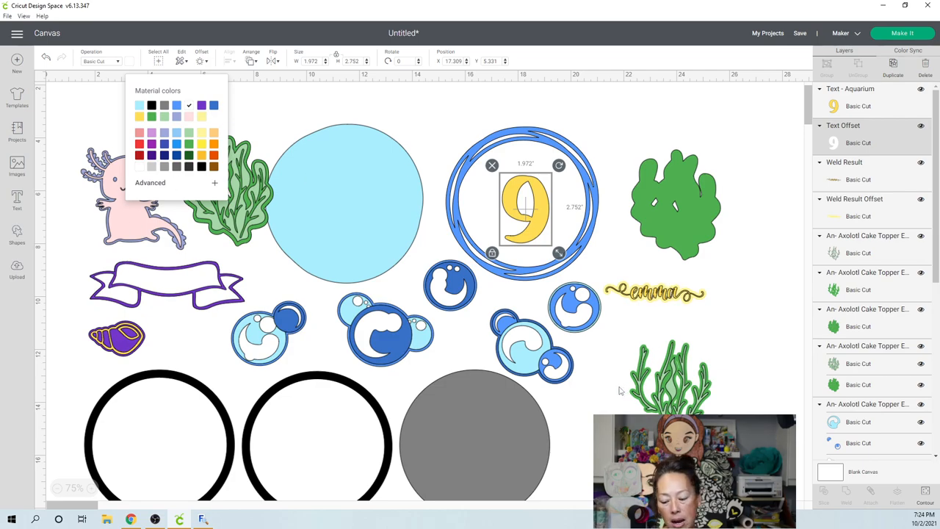